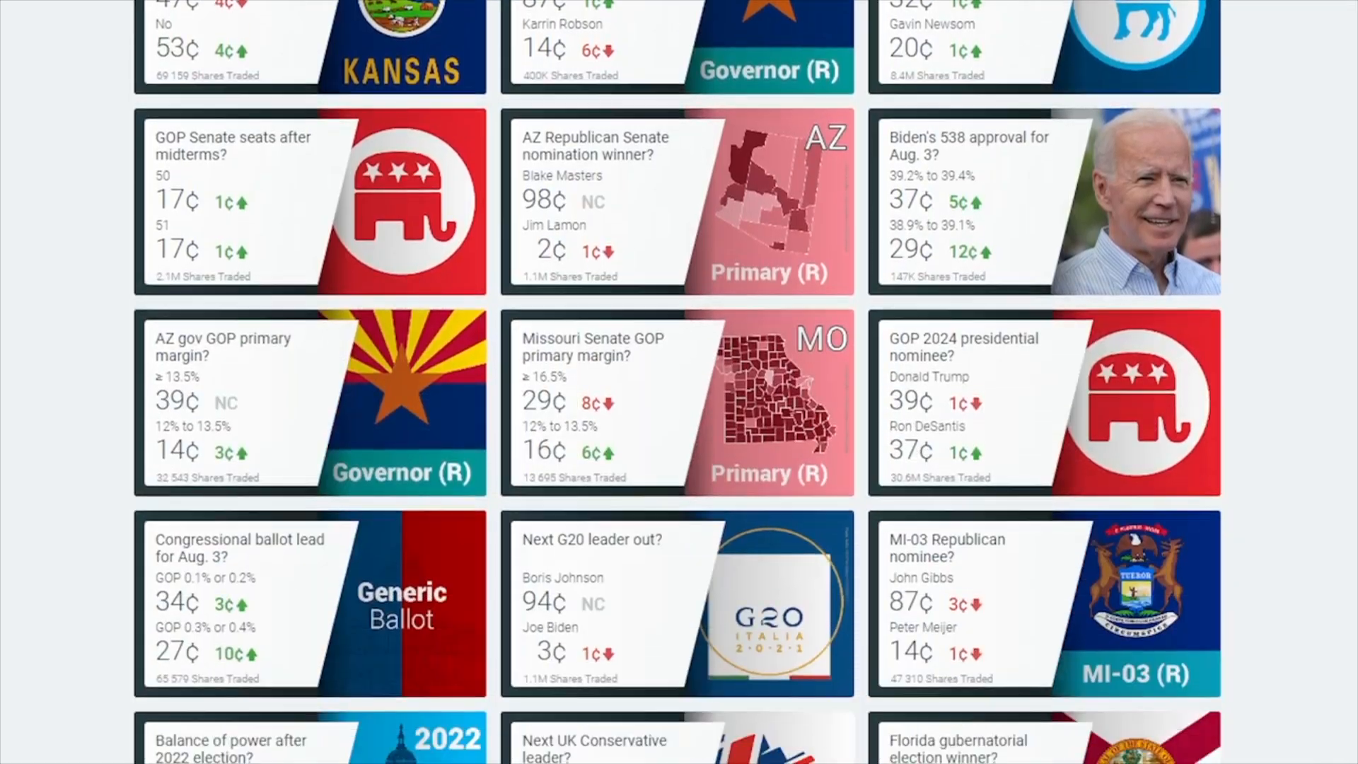
# Step: Review the statement that creates the raw_predictit stage in the worksheet
pyautogui.scroll(-3)
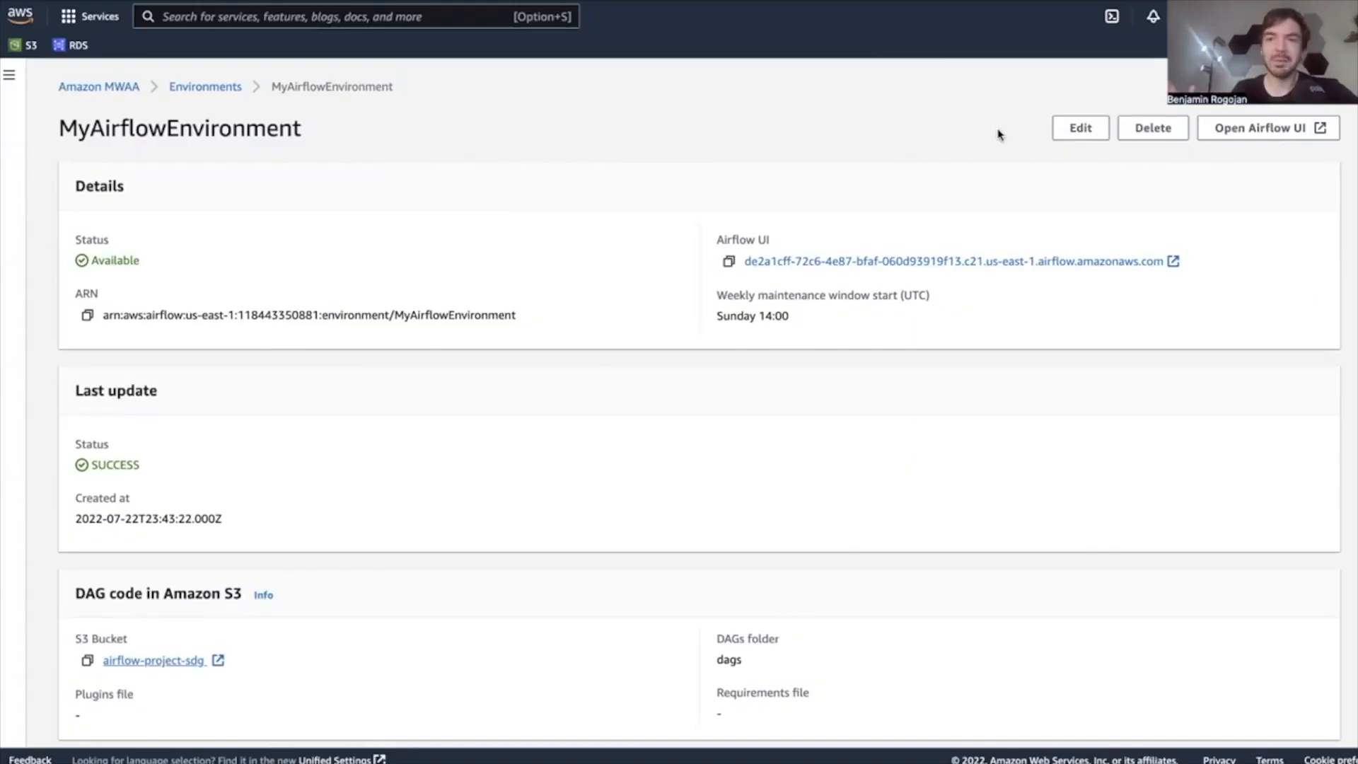
pyautogui.scroll(-3)
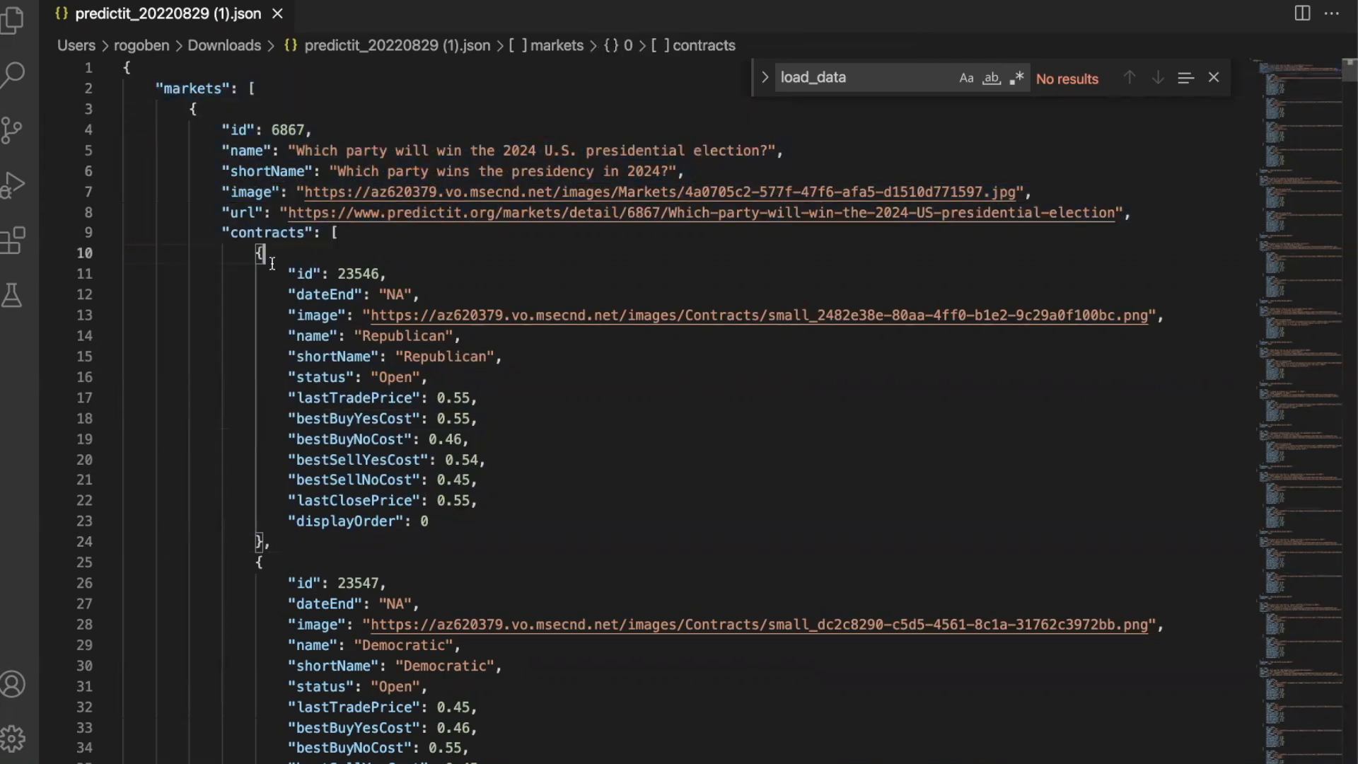
pyautogui.moveTo(289, 274); pyautogui.dragTo(312, 294)
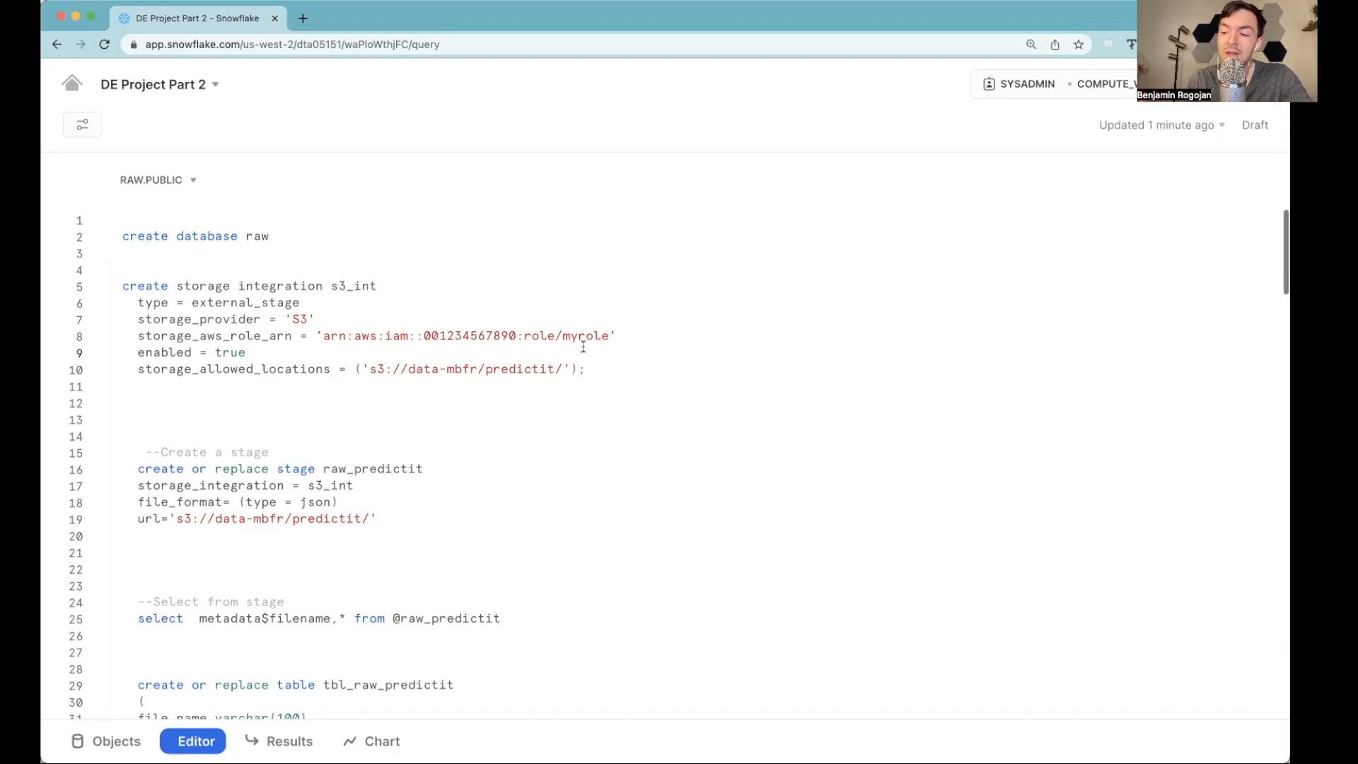
pyautogui.moveTo(371, 450)
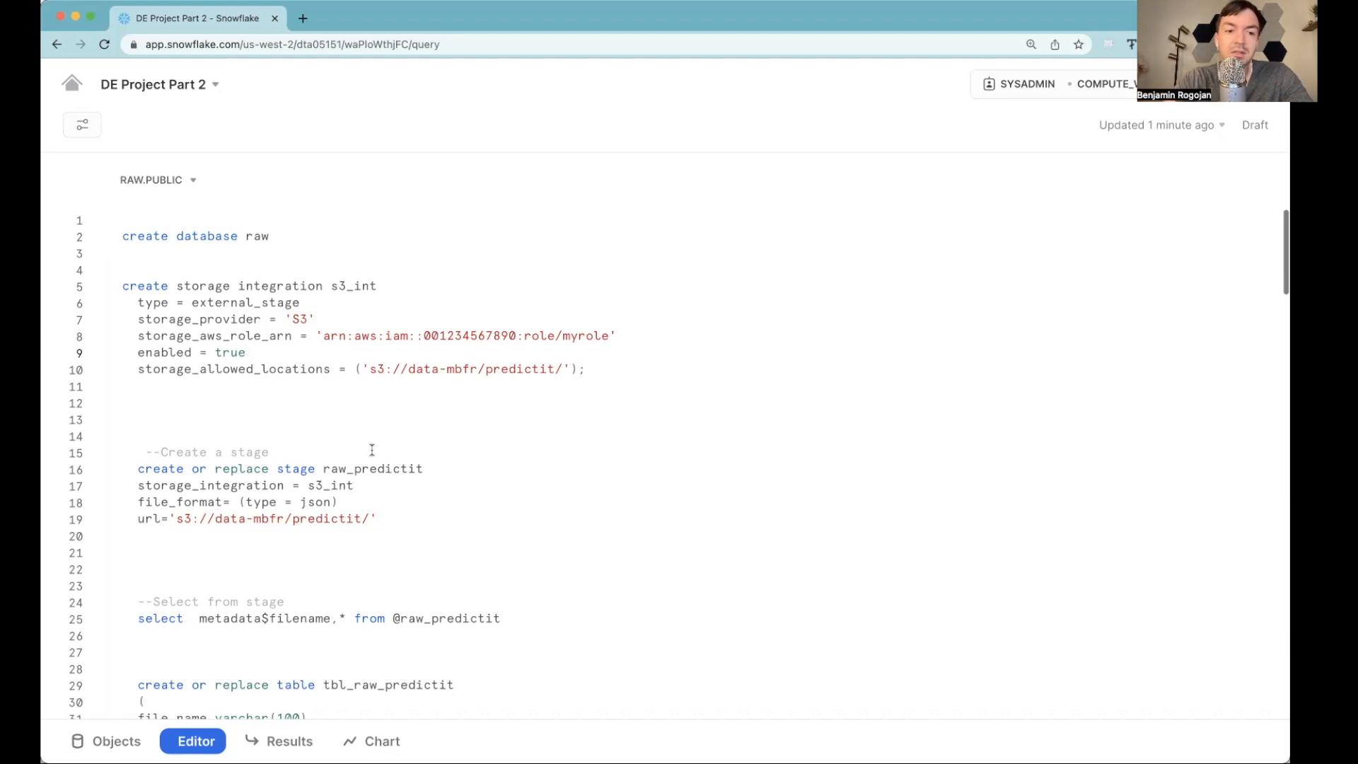
pyautogui.moveTo(138, 468); pyautogui.dragTo(376, 518)
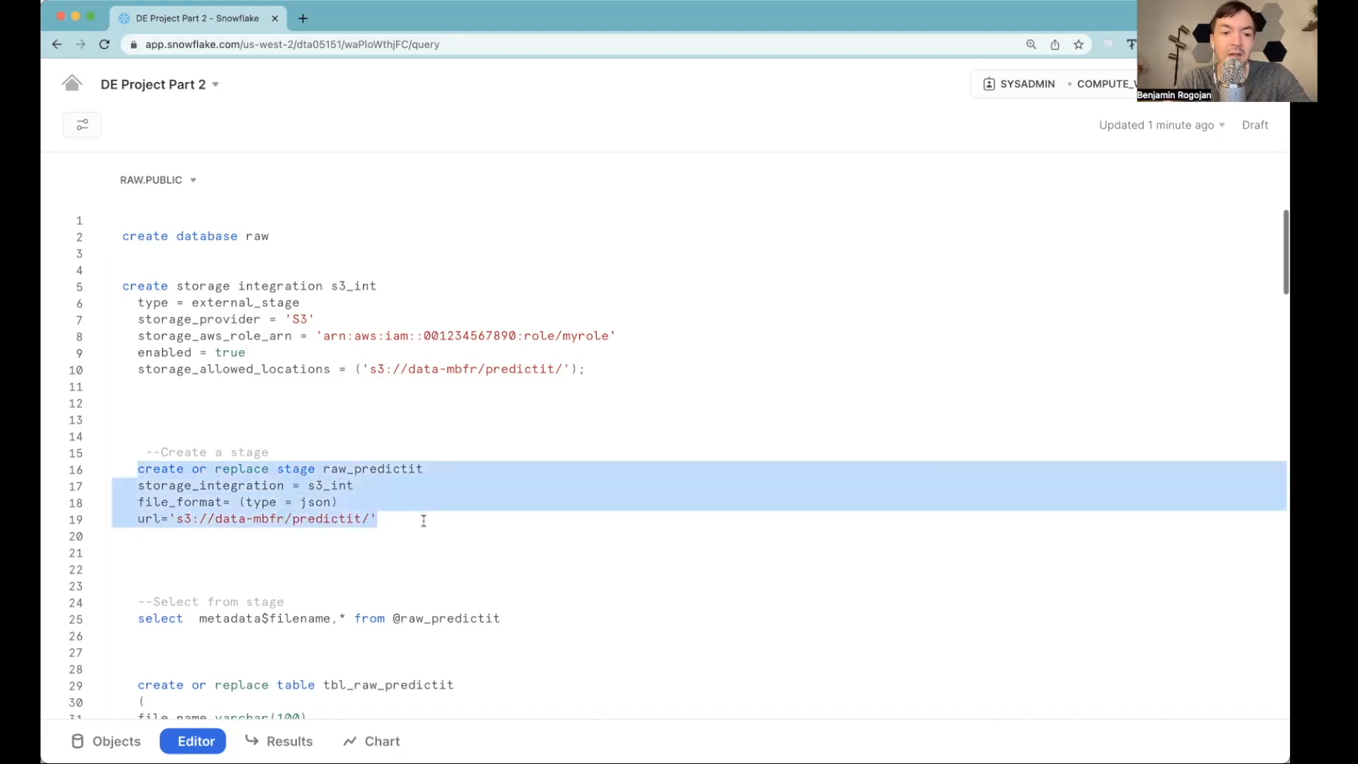
pyautogui.doubleClick(210, 486)
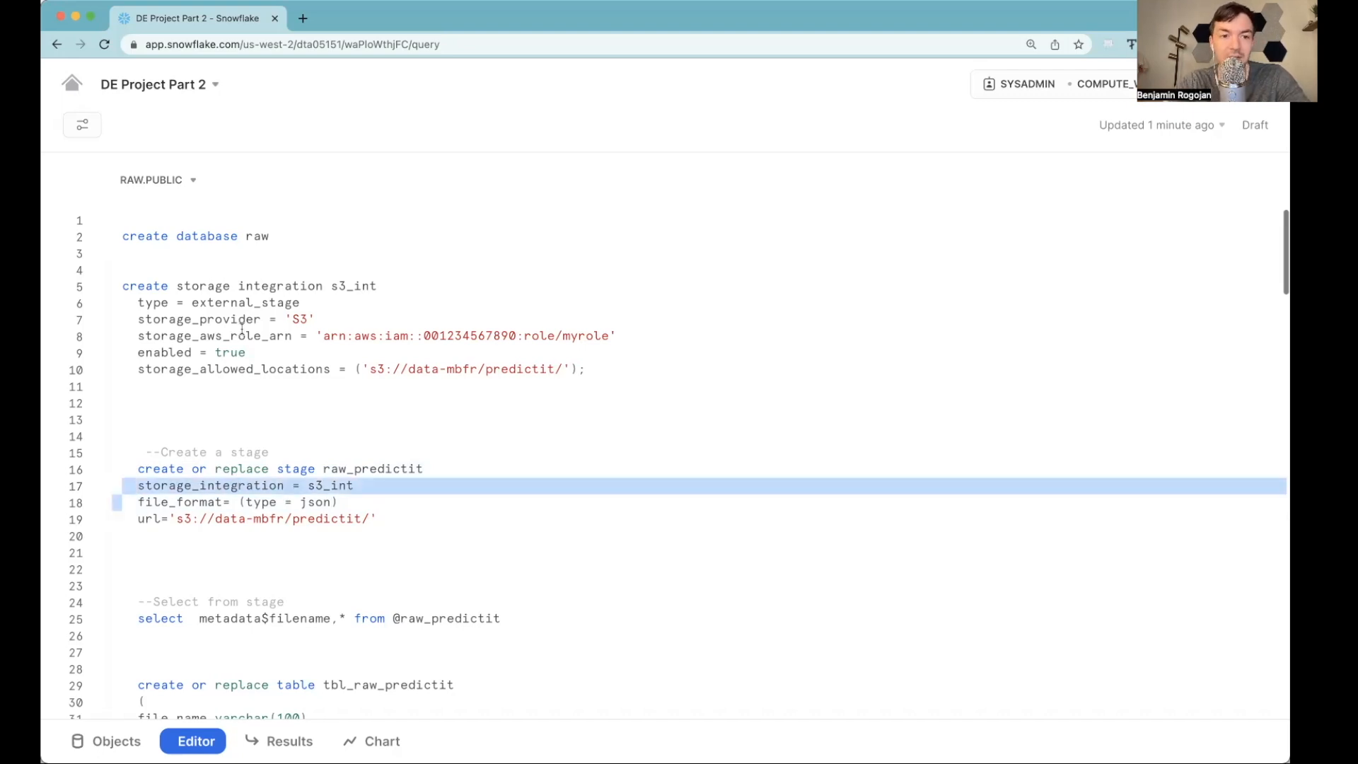
pyautogui.click(511, 390)
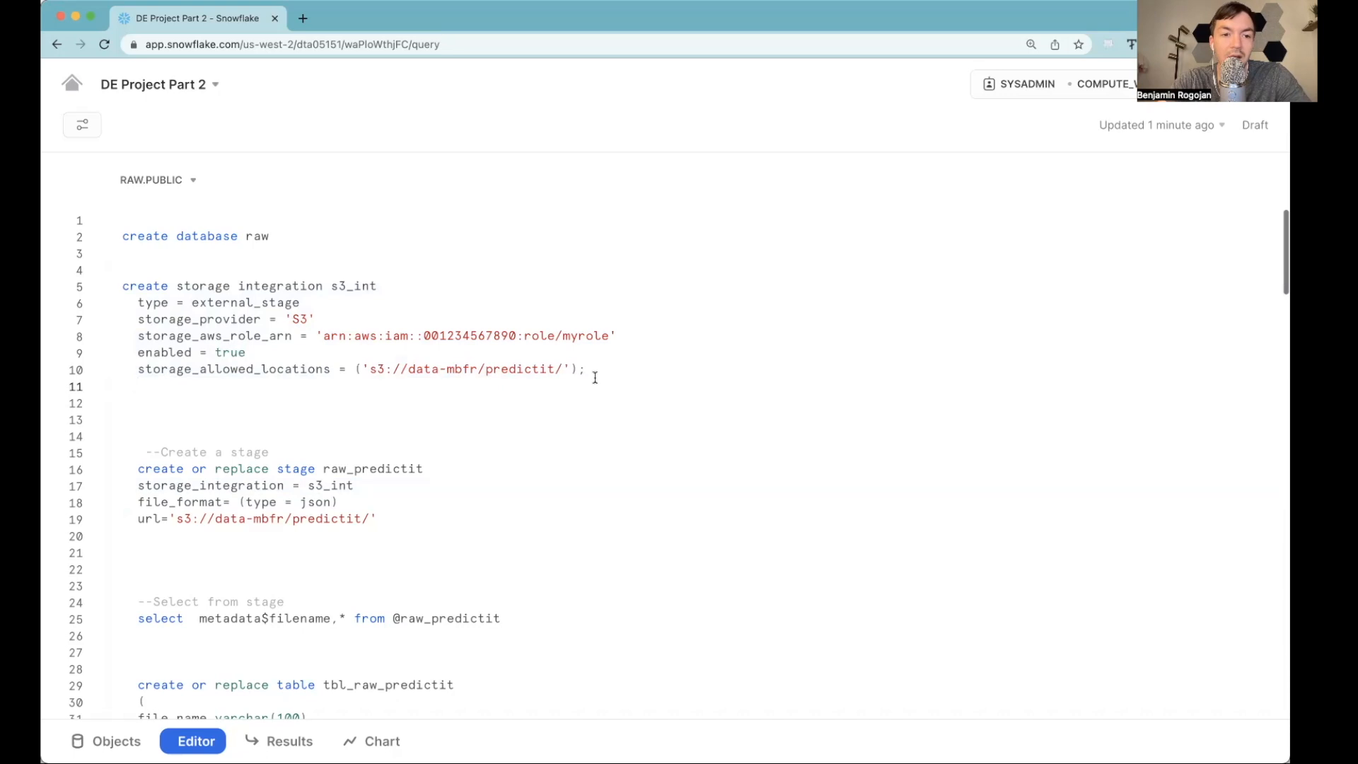
pyautogui.moveTo(122, 286); pyautogui.dragTo(586, 369)
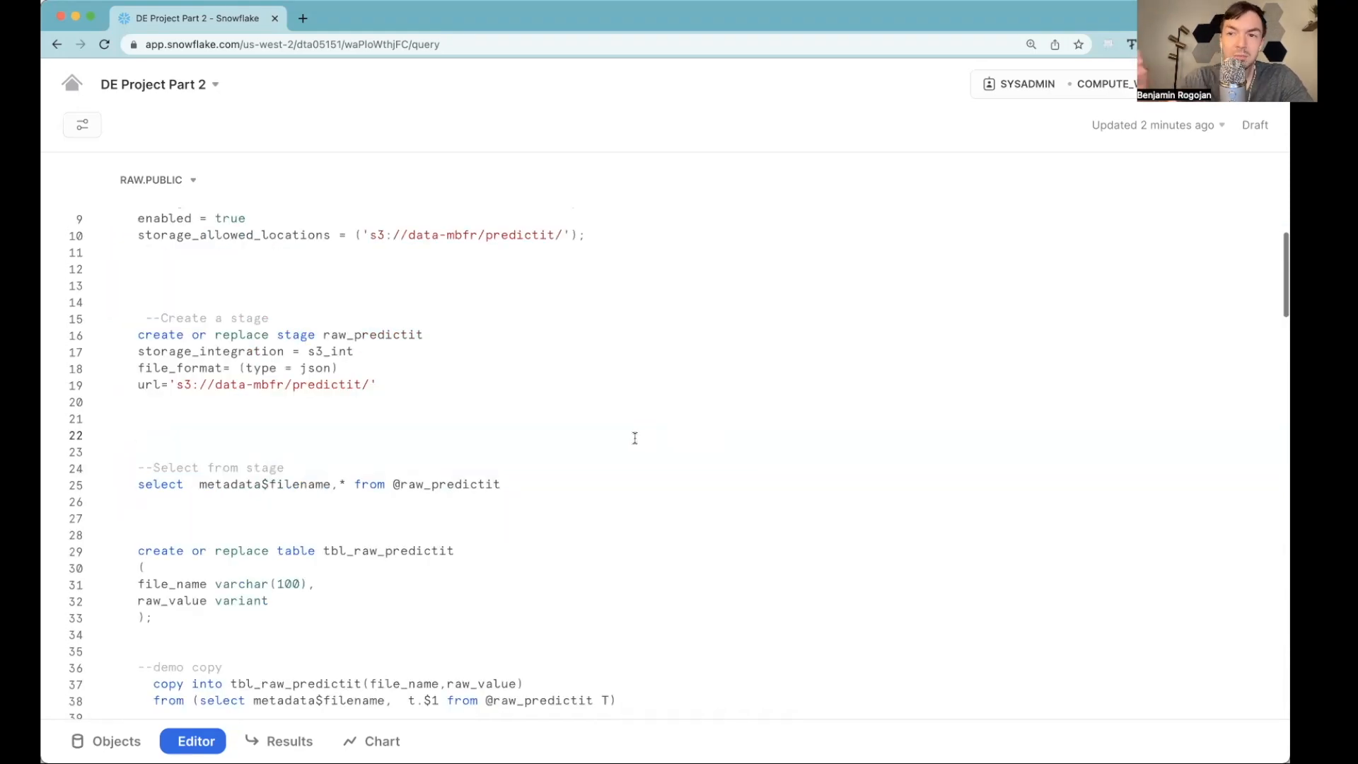
pyautogui.moveTo(359, 401)
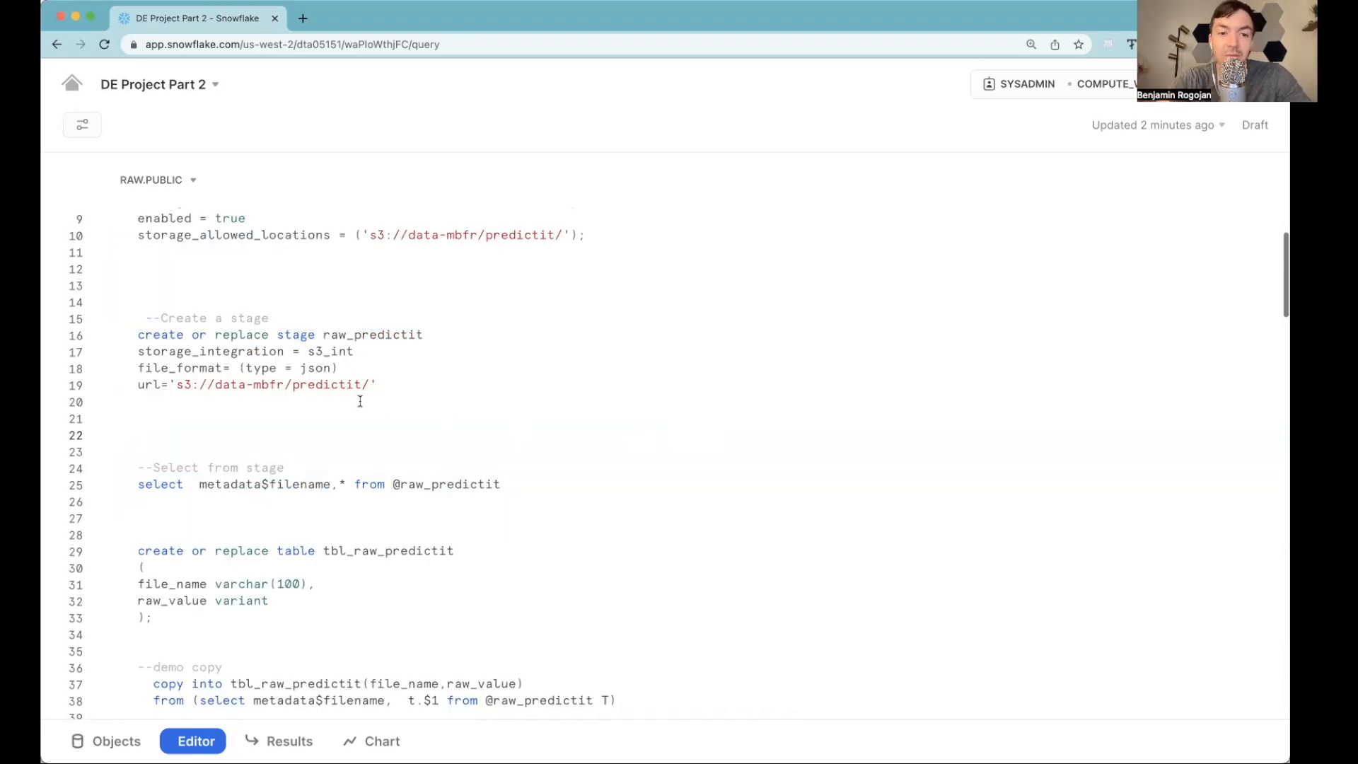
pyautogui.doubleClick(327, 385)
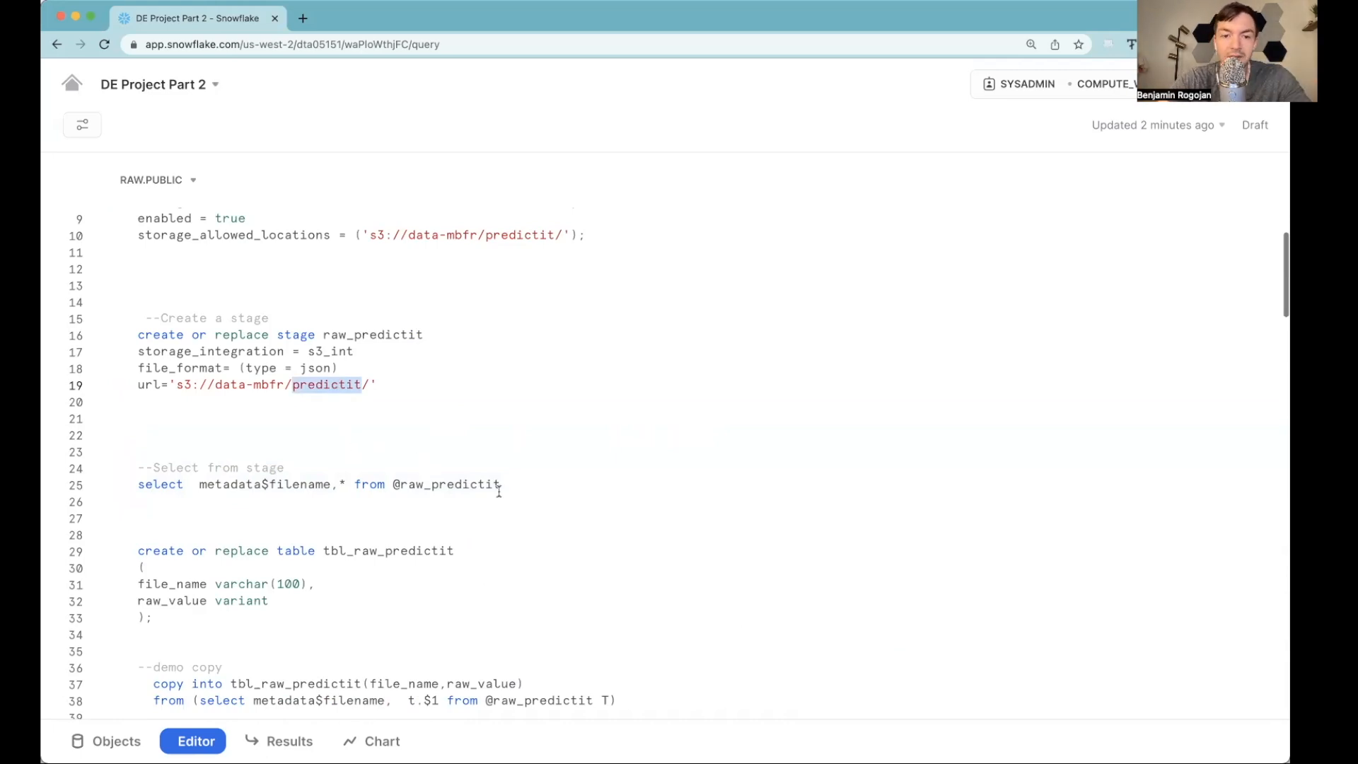
pyautogui.tripleClick(321, 484)
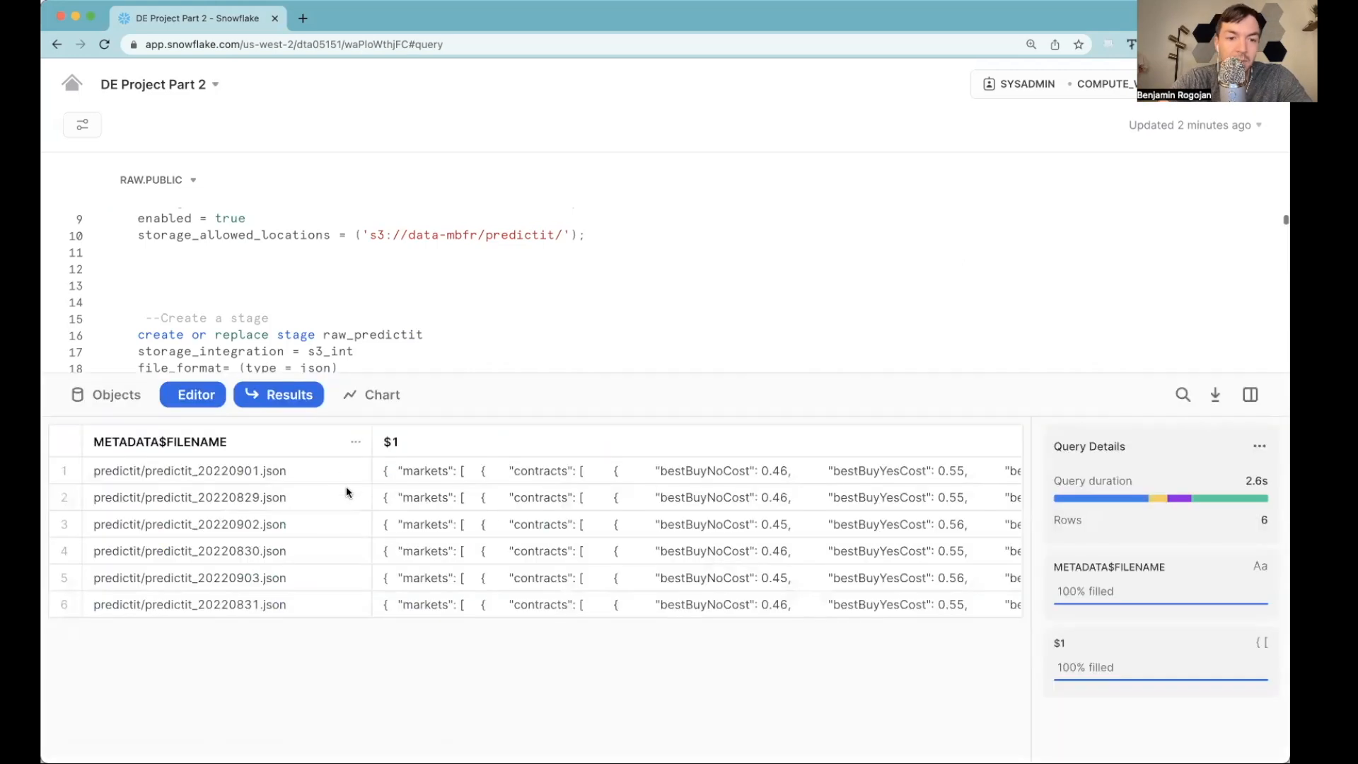
pyautogui.click(159, 441)
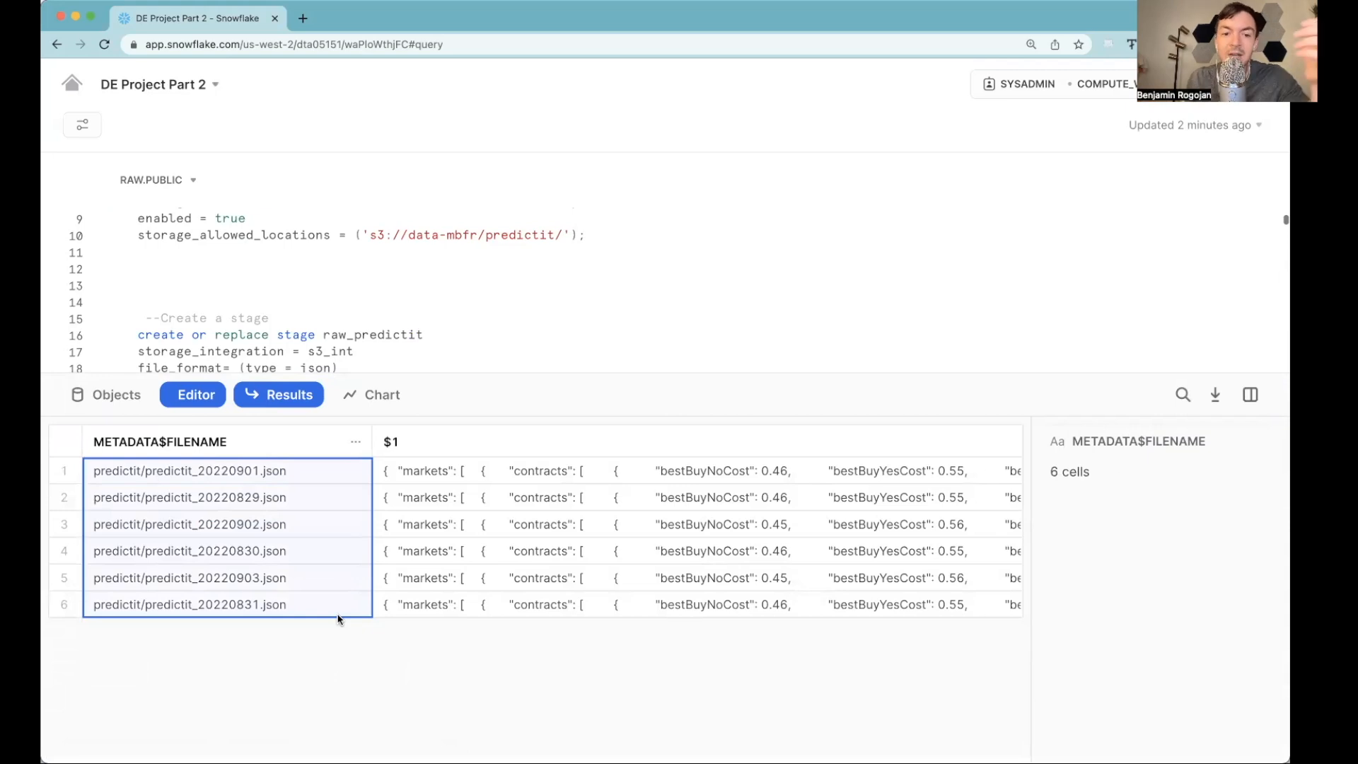
pyautogui.click(637, 470)
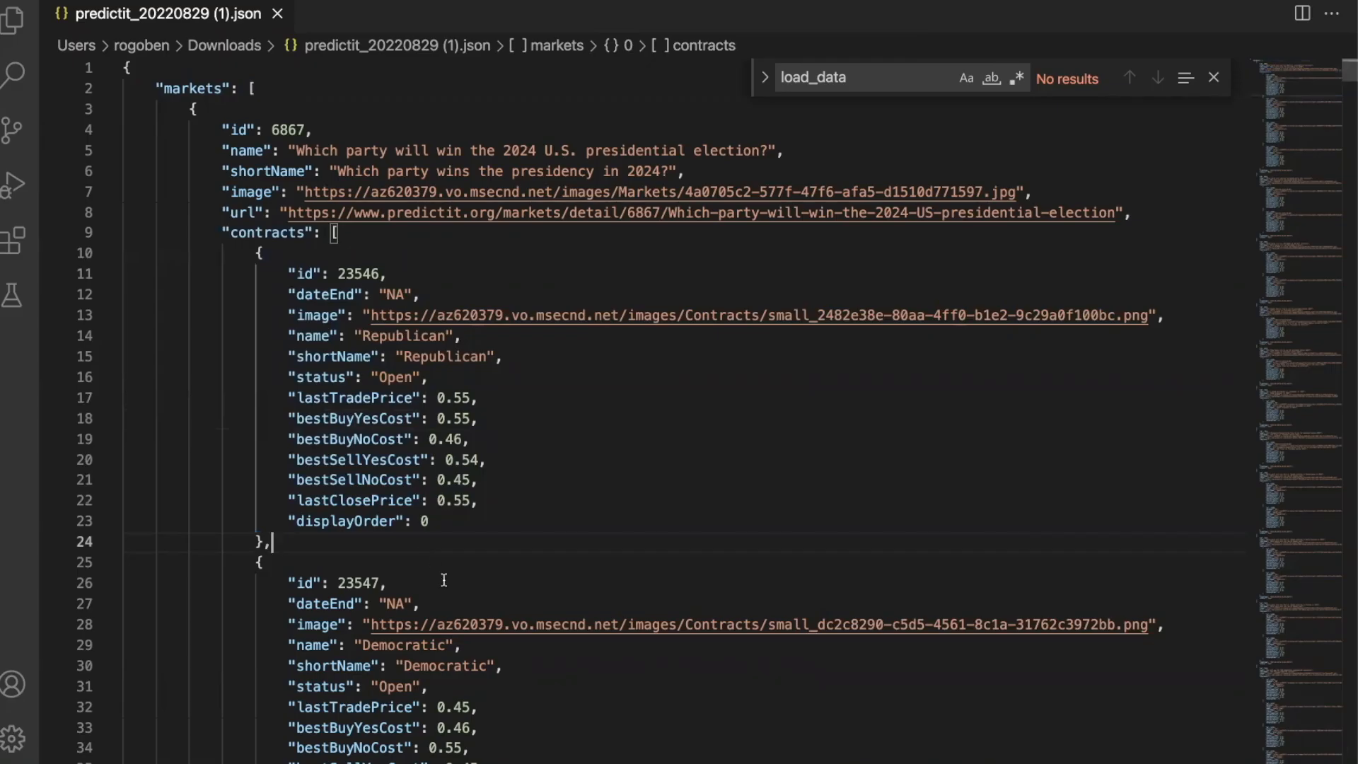
pyautogui.doubleClick(195, 88)
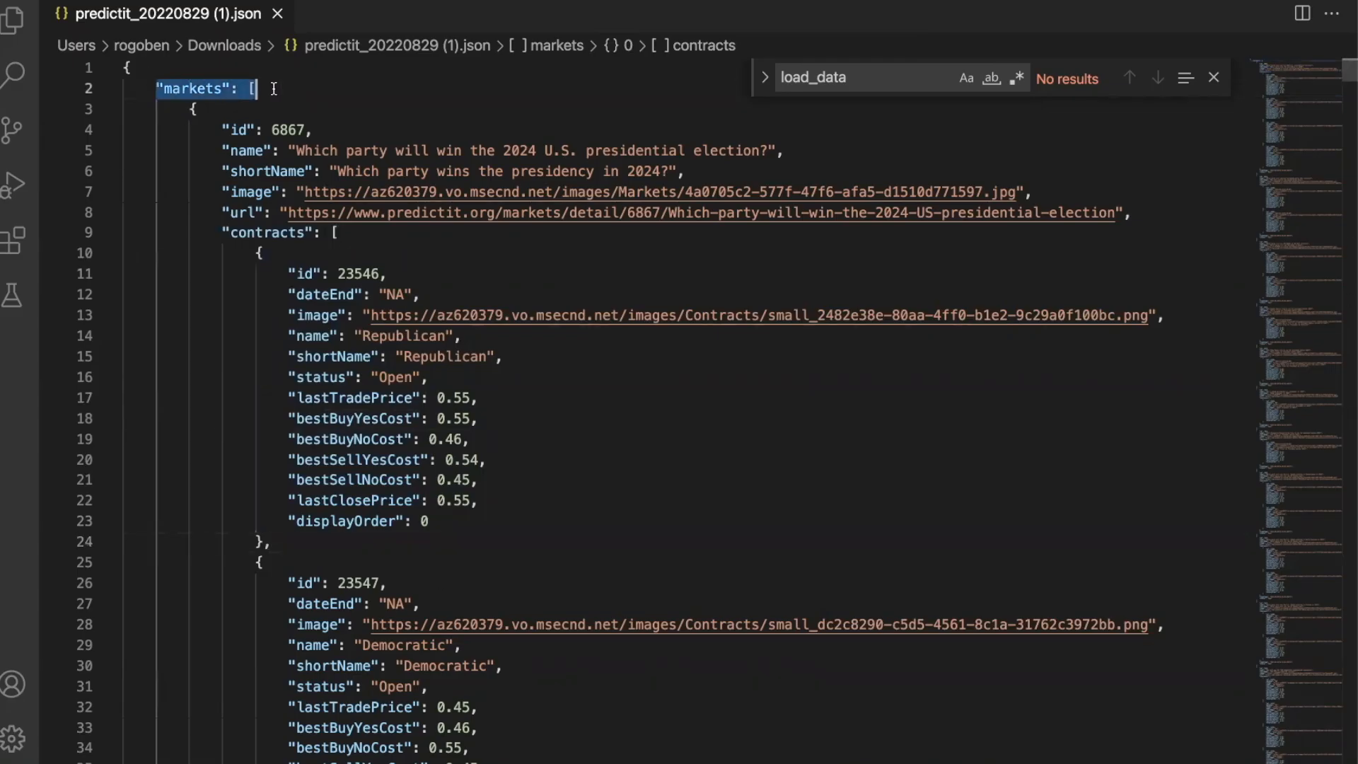
pyautogui.moveTo(255, 89); pyautogui.dragTo(339, 240)
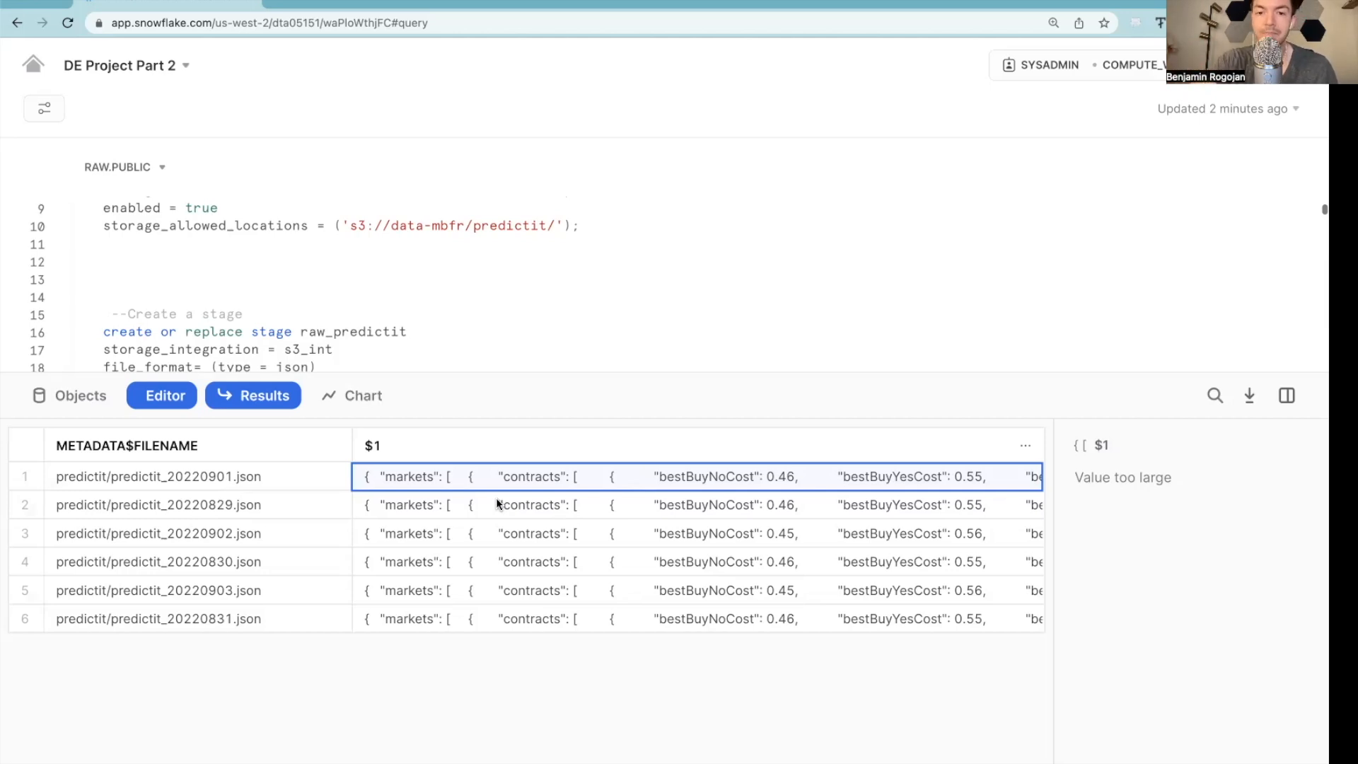
# Step: Select the CREATE TABLE tbl_raw_predictit statement so it can be run
pyautogui.scroll(-3)
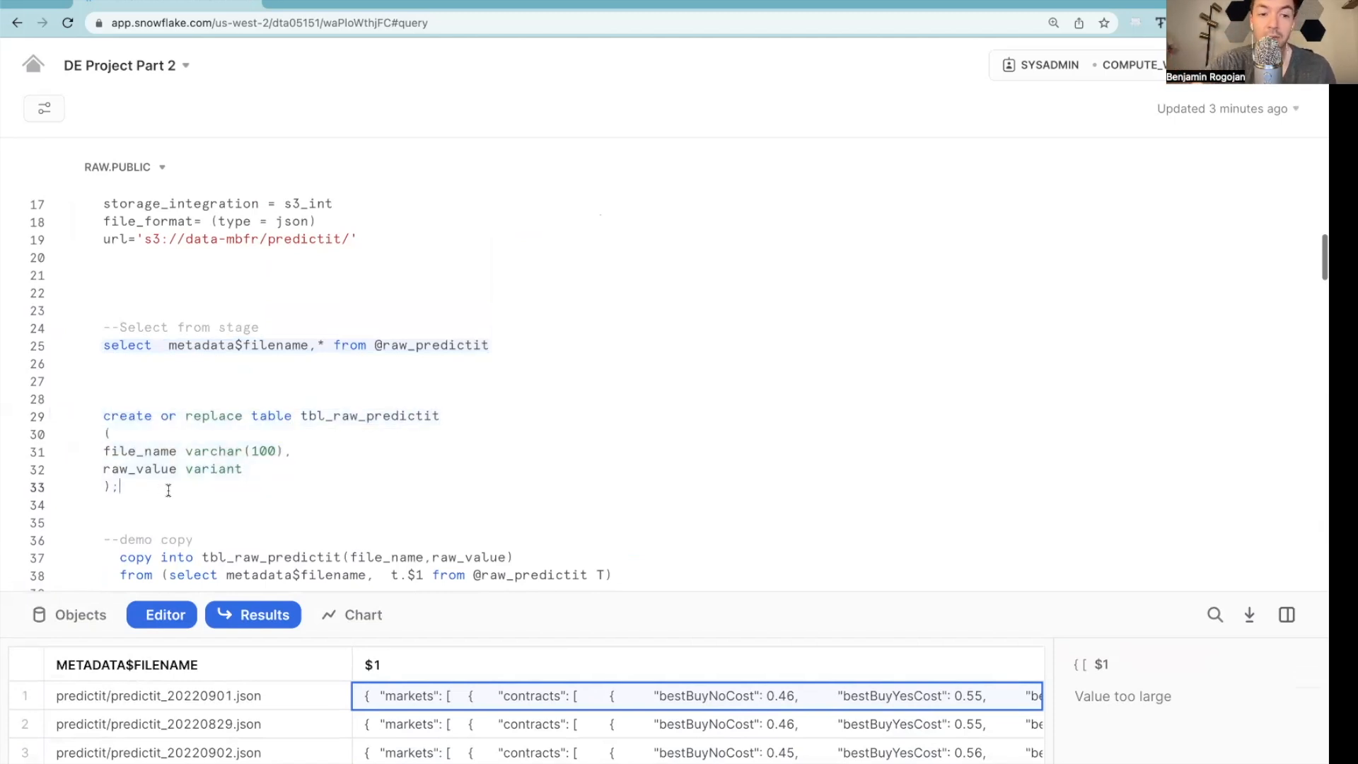
pyautogui.moveTo(117, 486); pyautogui.dragTo(103, 415)
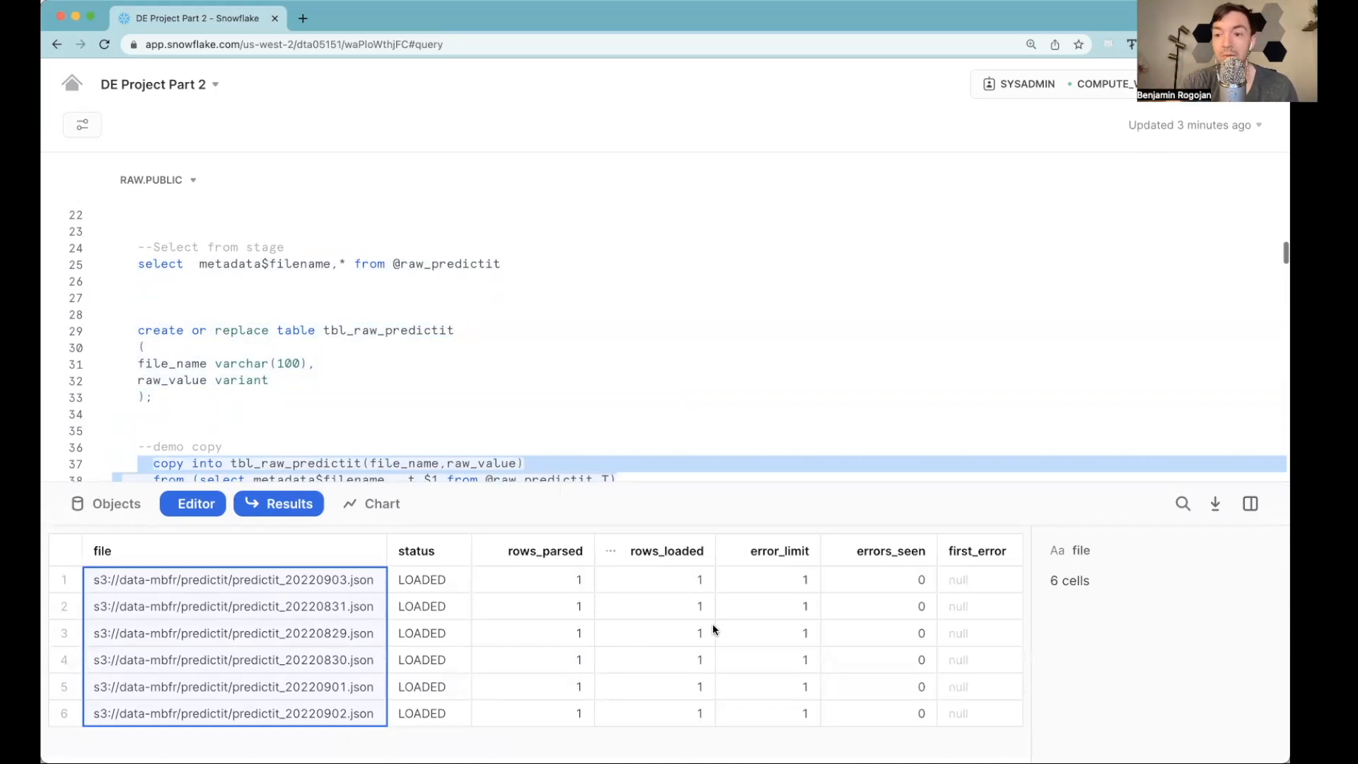
pyautogui.moveTo(697, 587)
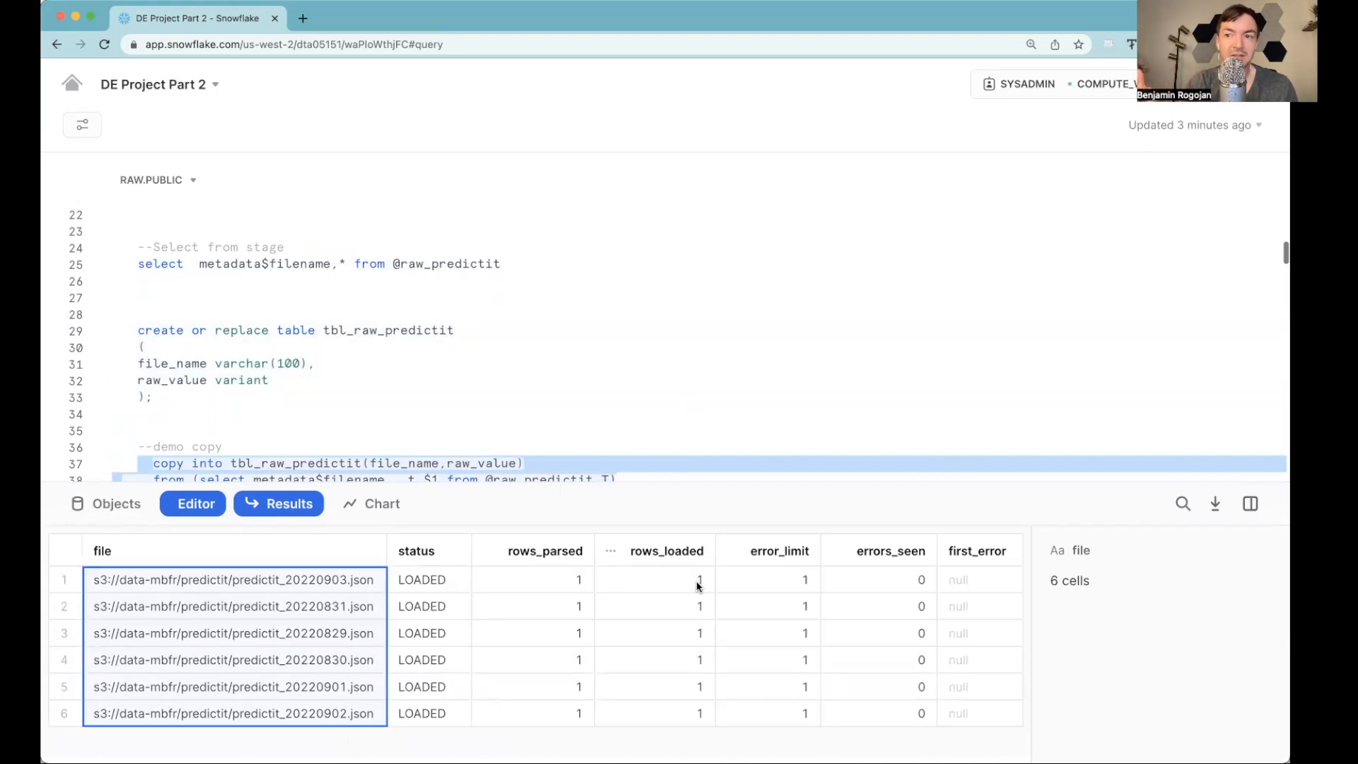
# Step: Rerun the demo COPY INTO tbl_raw_predictit block, which processes zero files
pyautogui.moveTo(685, 492); pyautogui.dragTo(684, 528)
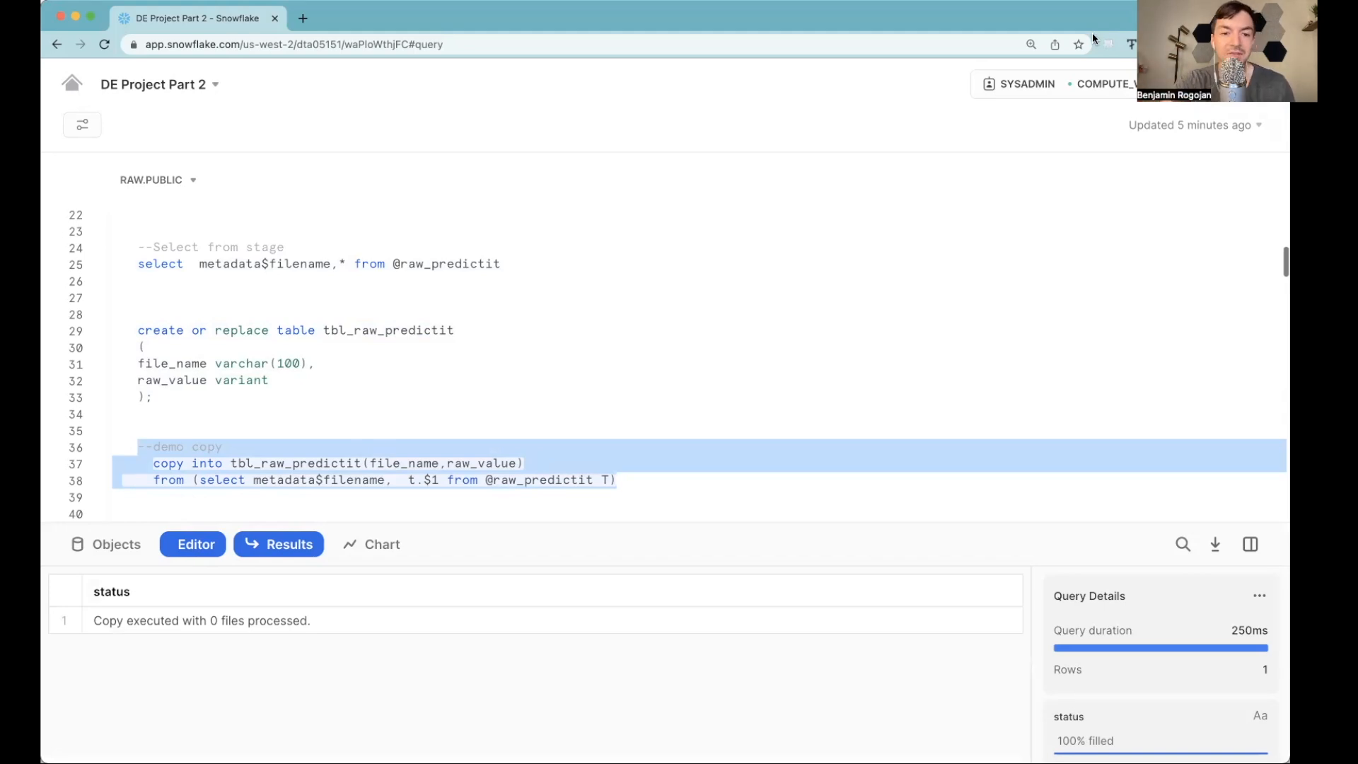
pyautogui.click(254, 463)
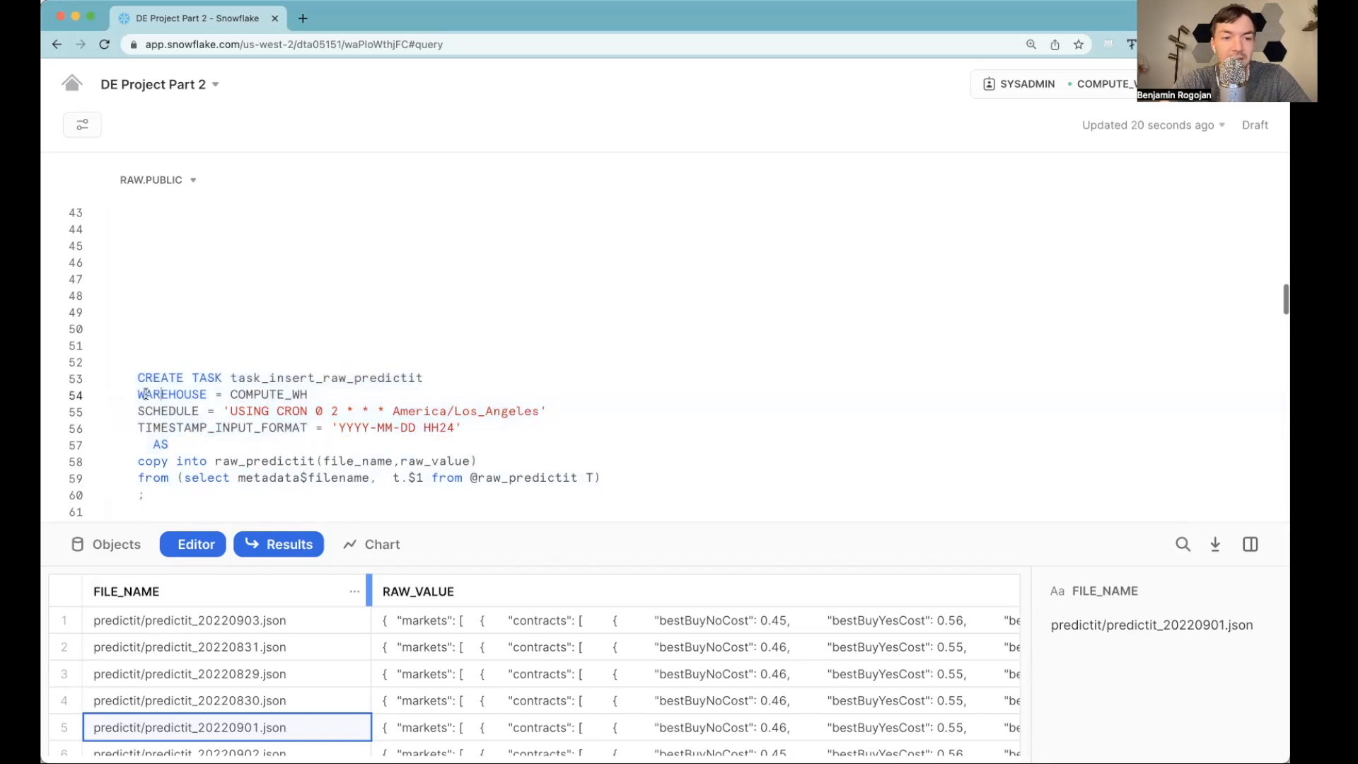
# Step: Select the task_insert_raw_predictit CREATE TASK definition with its COMPUTE_WH warehouse and 2 AM CRON schedule
pyautogui.moveTo(136, 410); pyautogui.dragTo(545, 411)
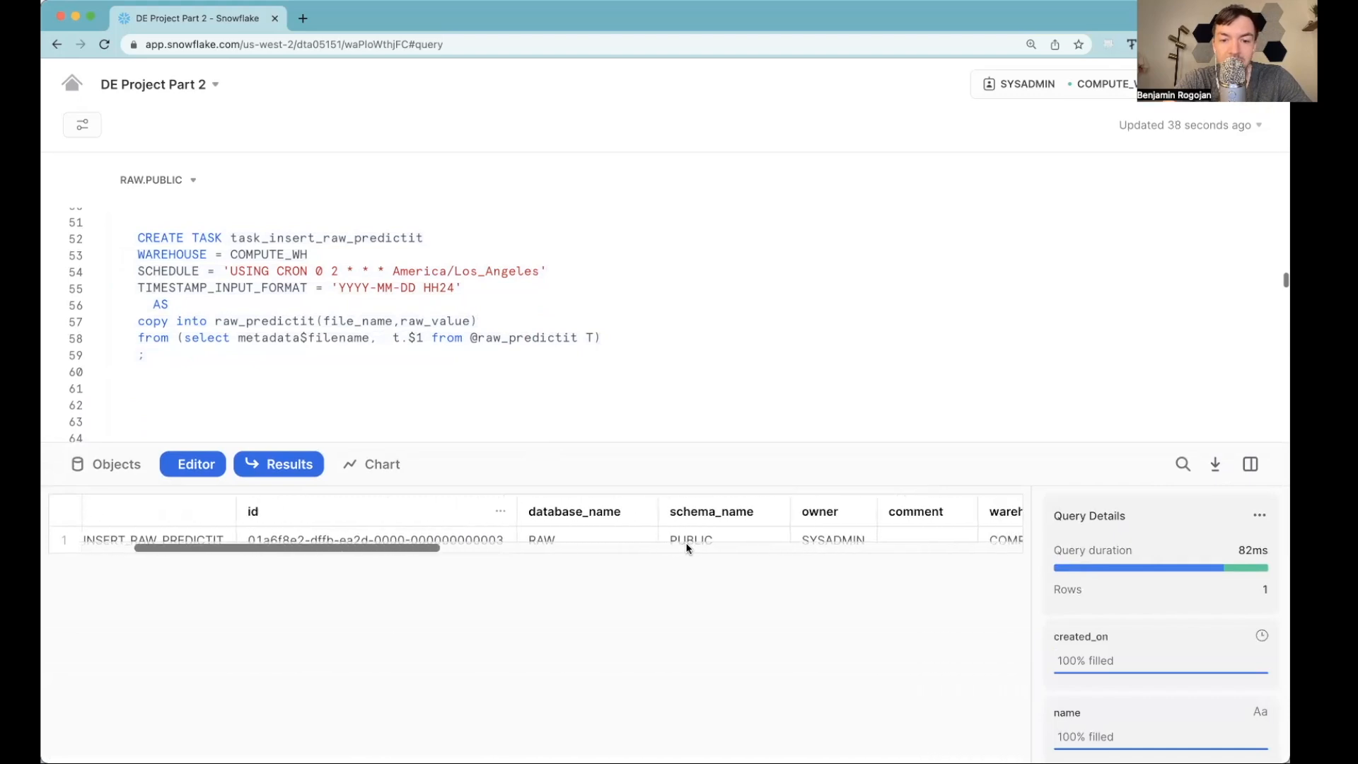
# Step: Scroll the SHOW TASKS results right to the state column, which shows the task suspended
pyautogui.hscroll(3)
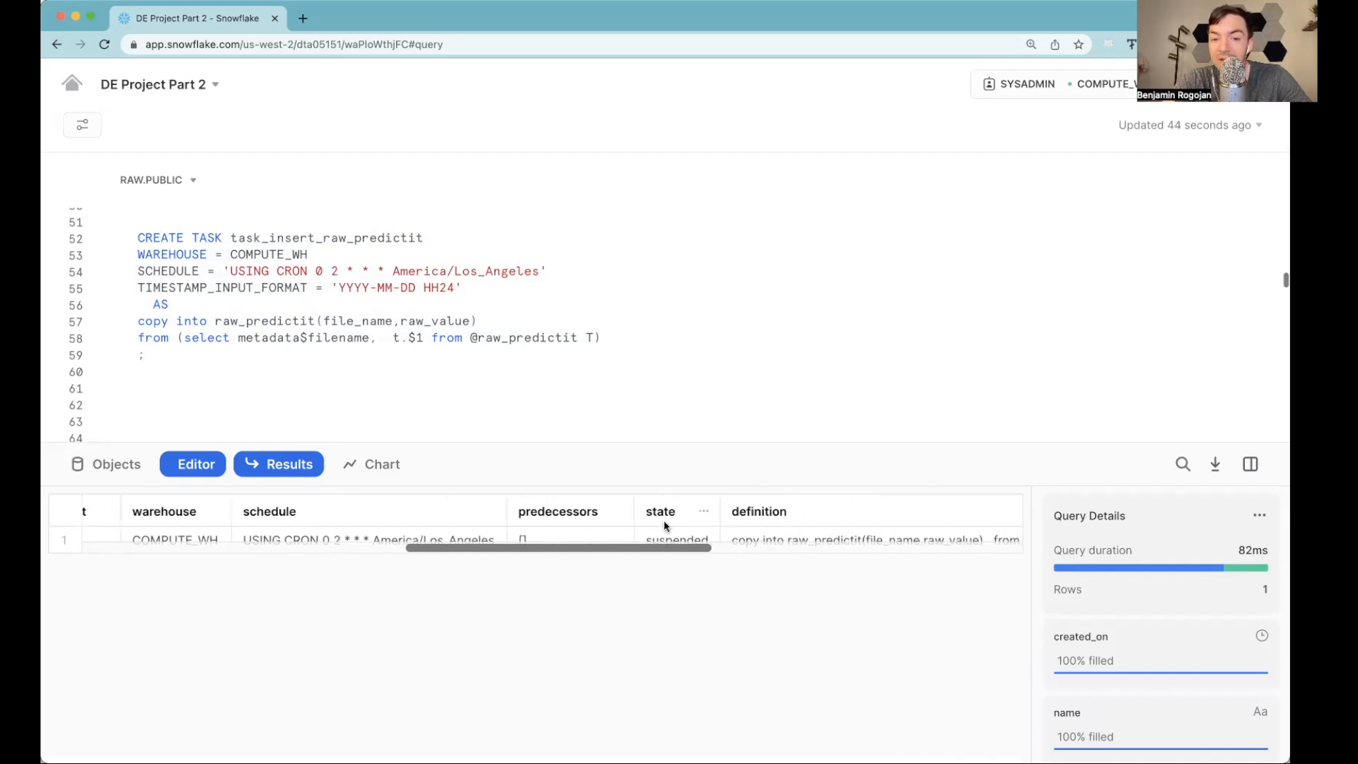
pyautogui.click(677, 540)
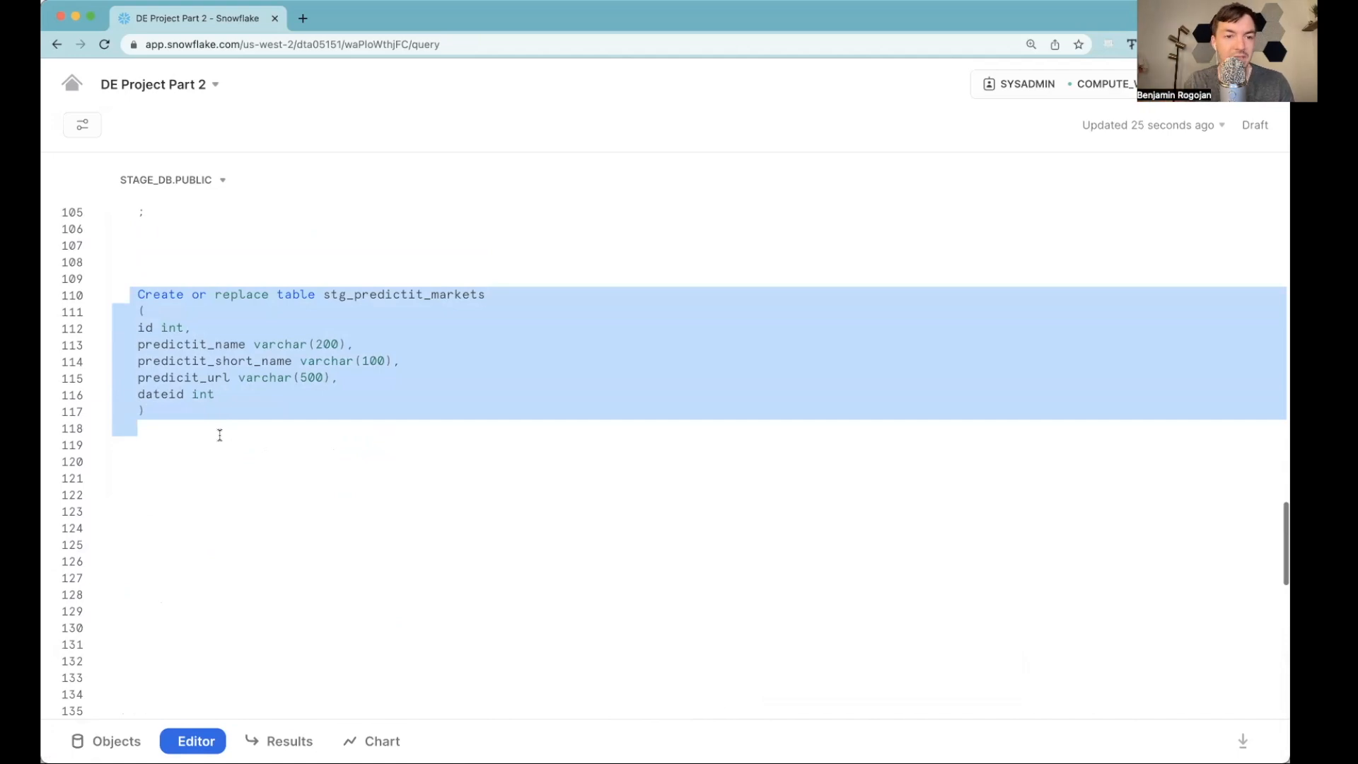
# Step: Run the CREATE OR REPLACE TABLE stg_predictit_markets statement and close the empty chart view
pyautogui.click(142, 327)
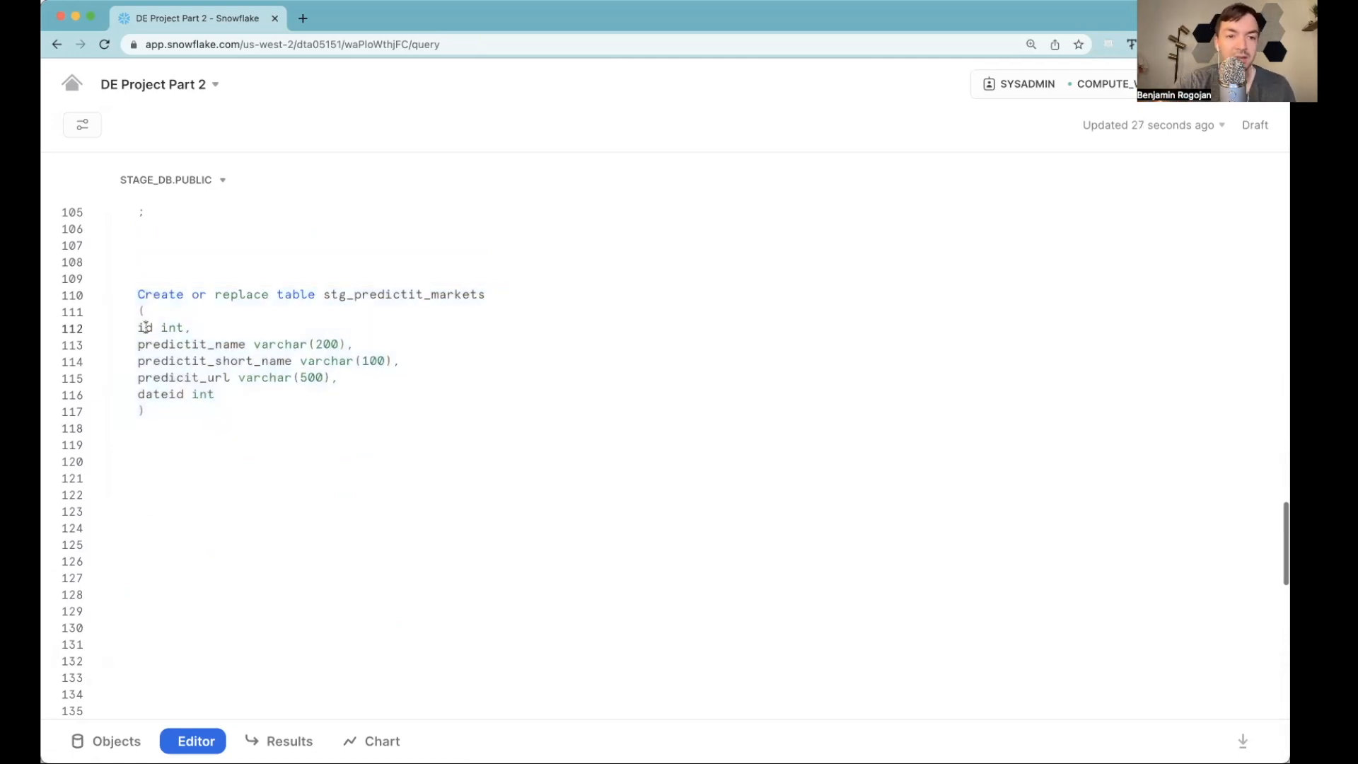
pyautogui.doubleClick(190, 344)
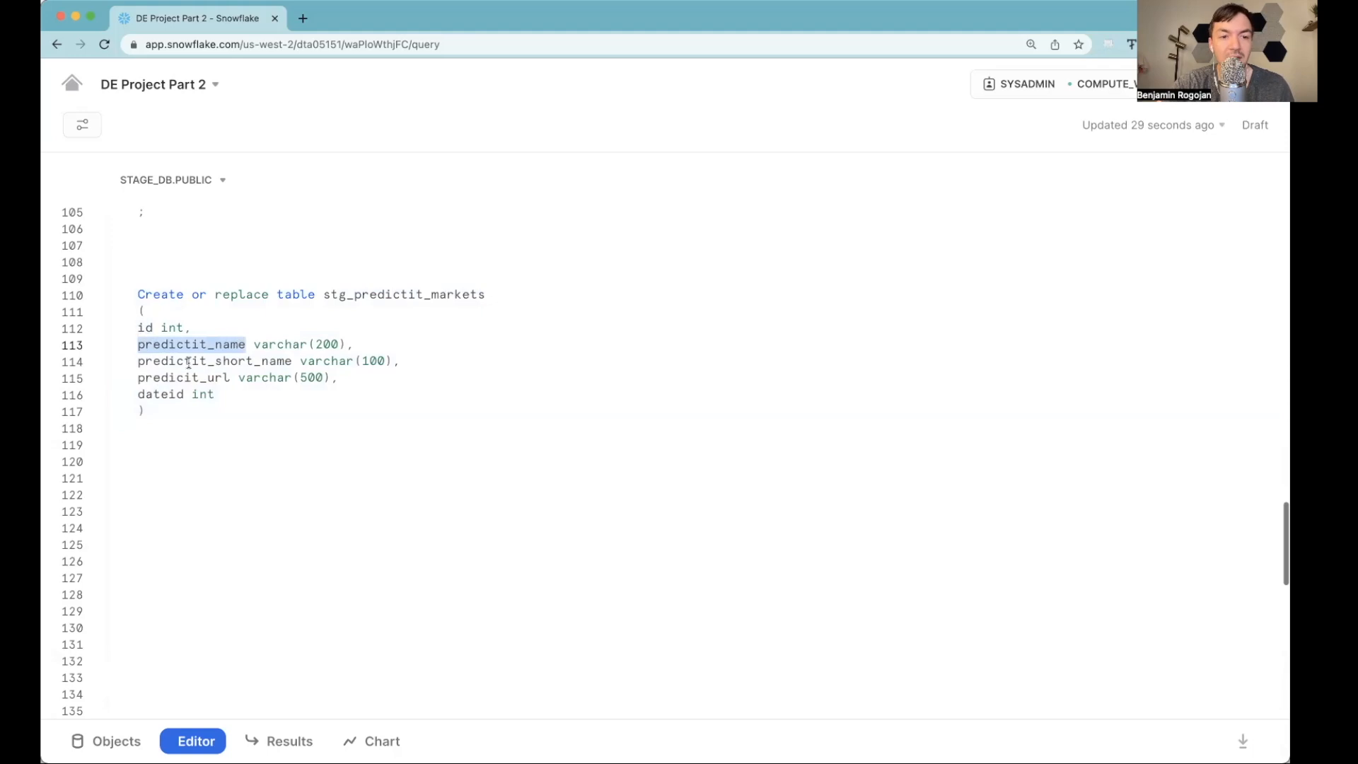
pyautogui.moveTo(137, 294); pyautogui.dragTo(143, 411)
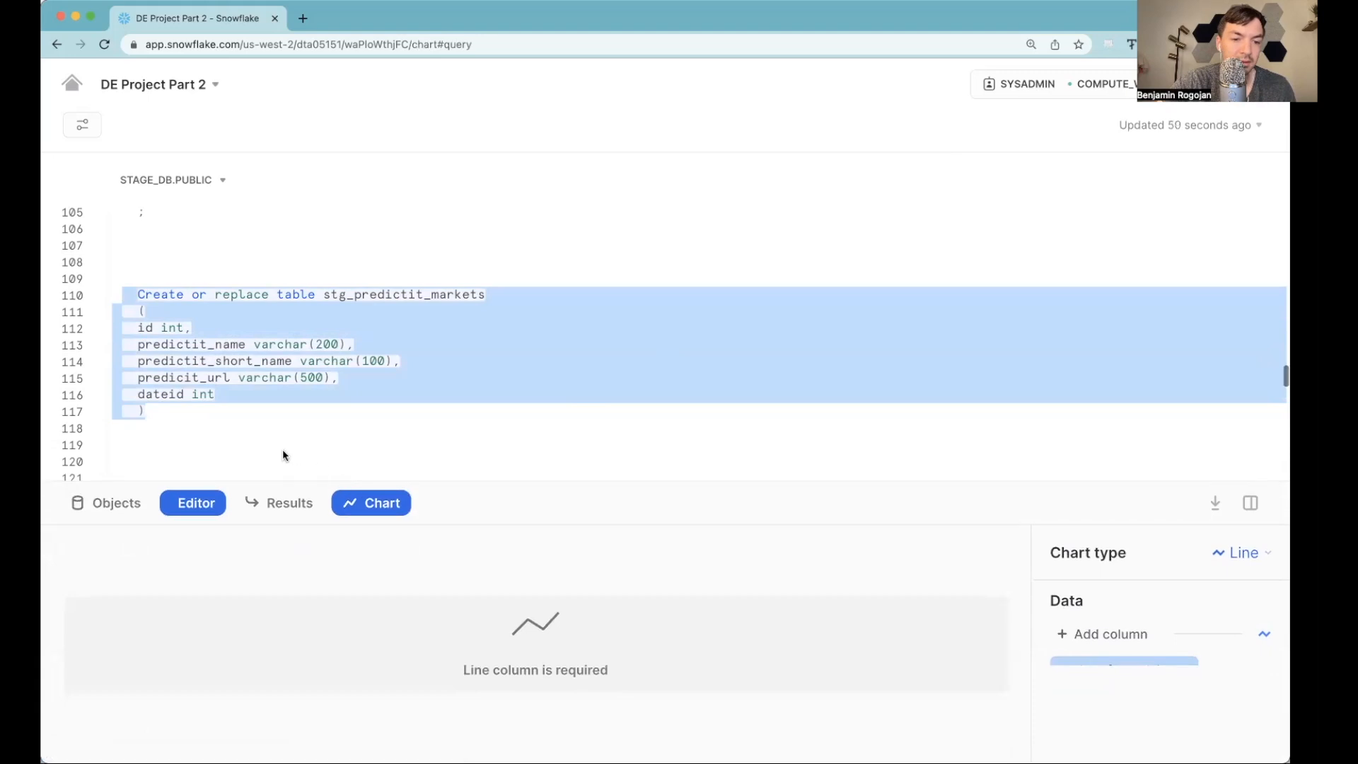
pyautogui.click(289, 502)
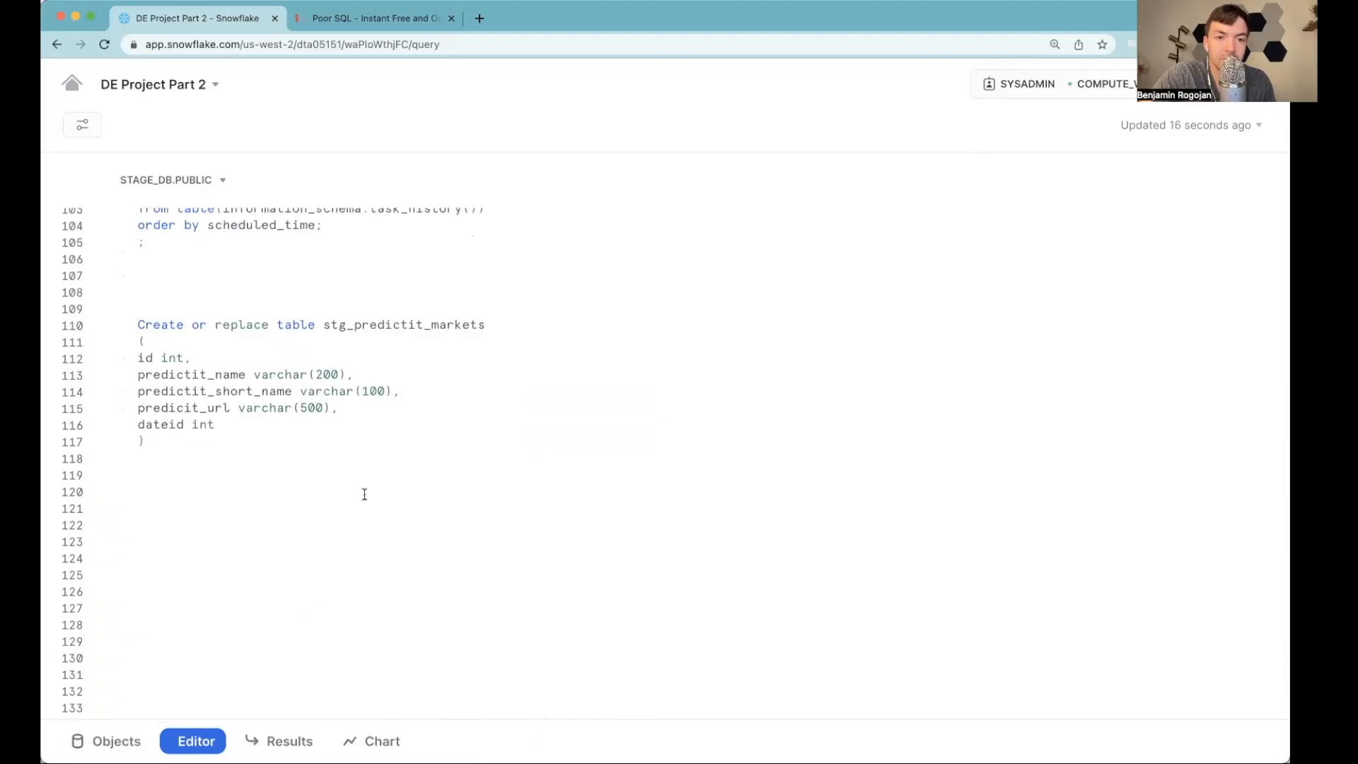
# Step: Walk through the insert query's FLATTEN call and its LEFT JOIN on stg_predictit_markets
pyautogui.scroll(-3)
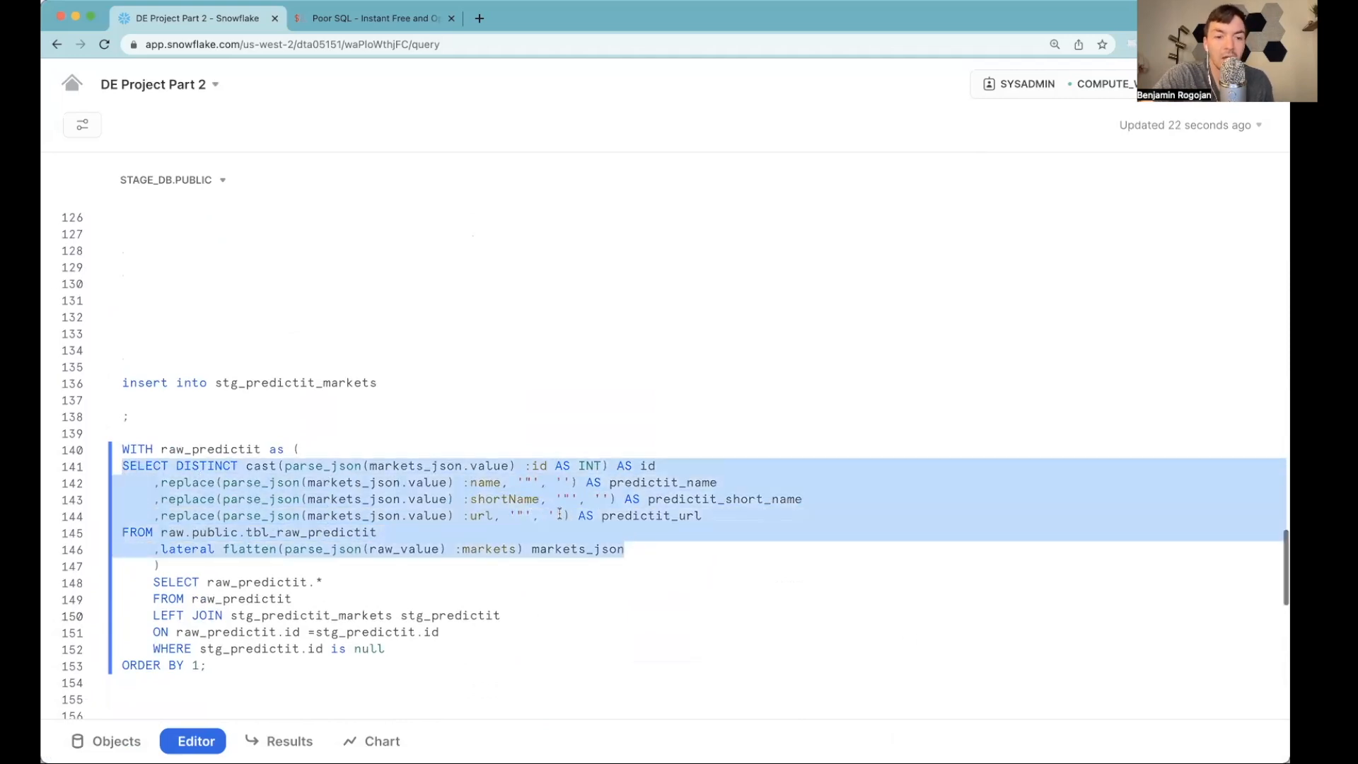
pyautogui.click(349, 533)
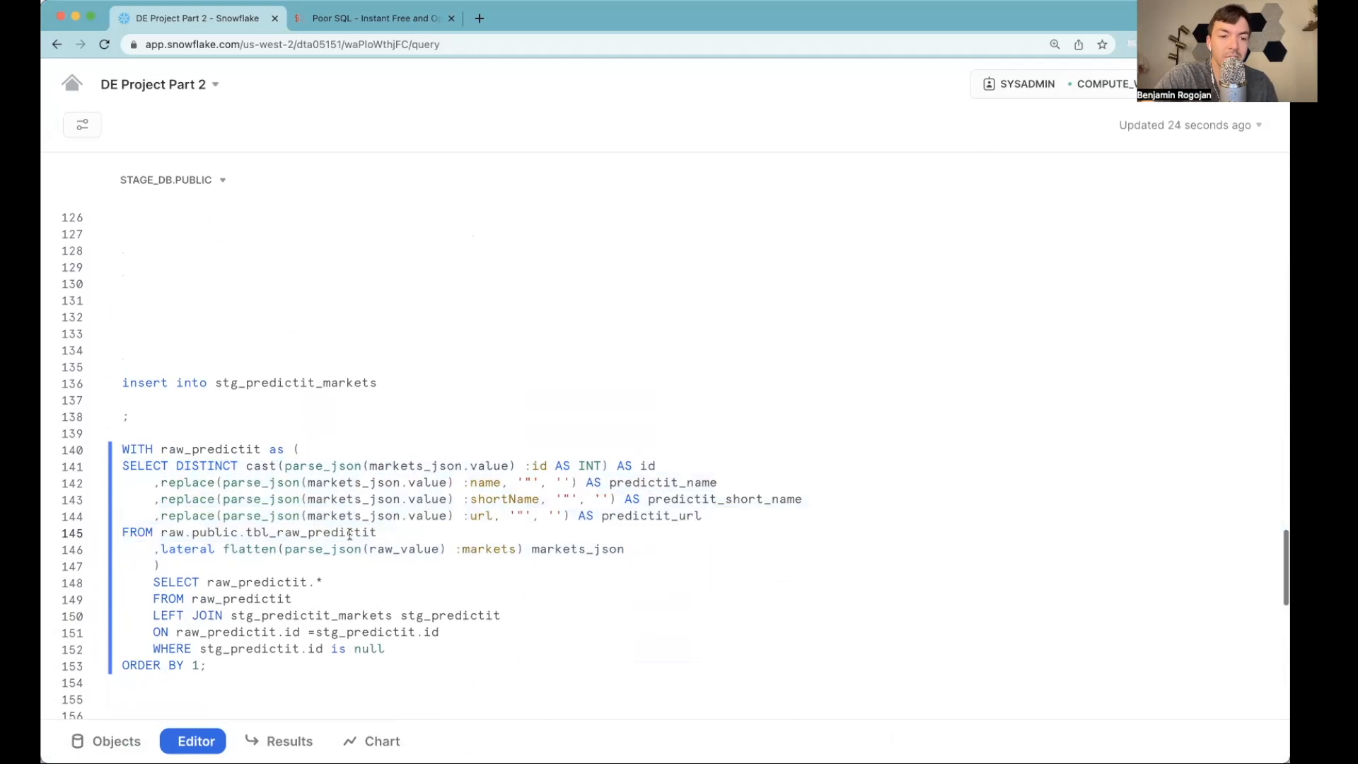
pyautogui.doubleClick(248, 549)
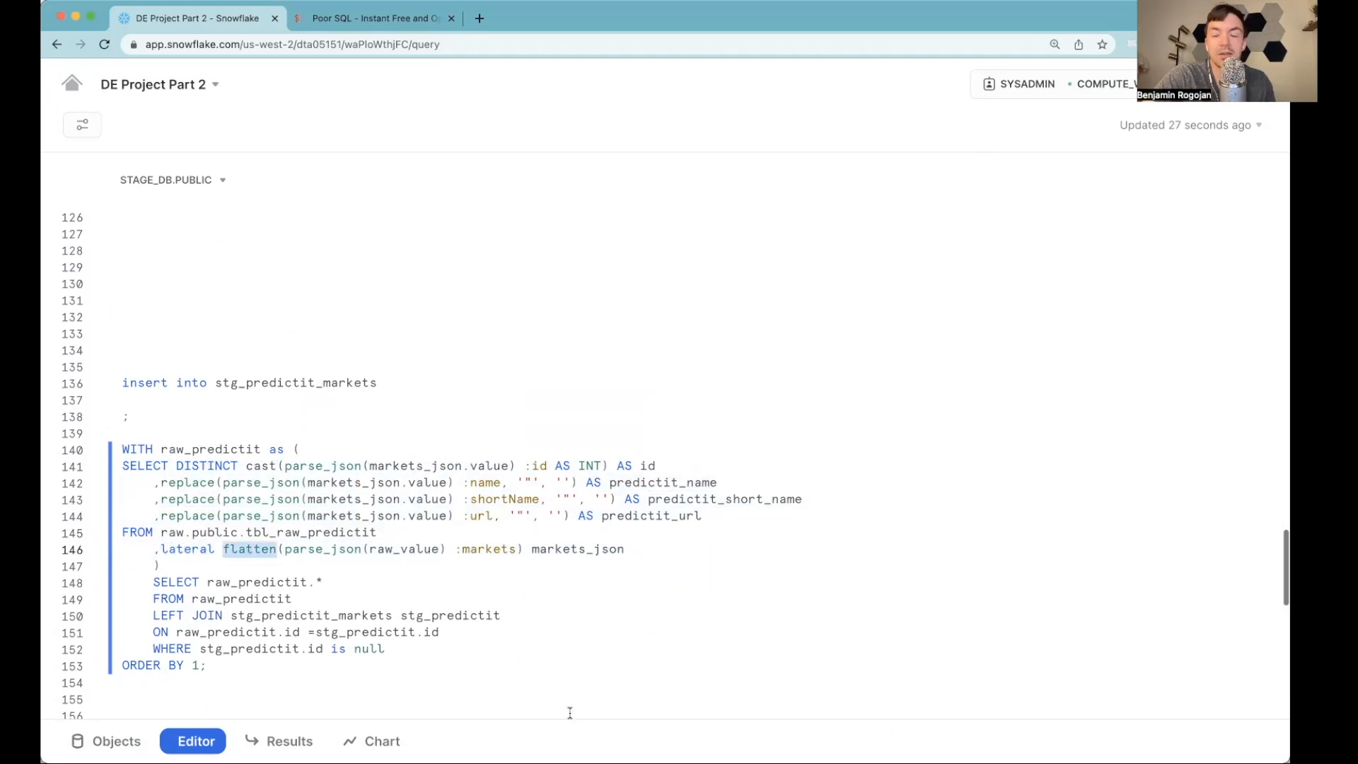
pyautogui.moveTo(576, 705)
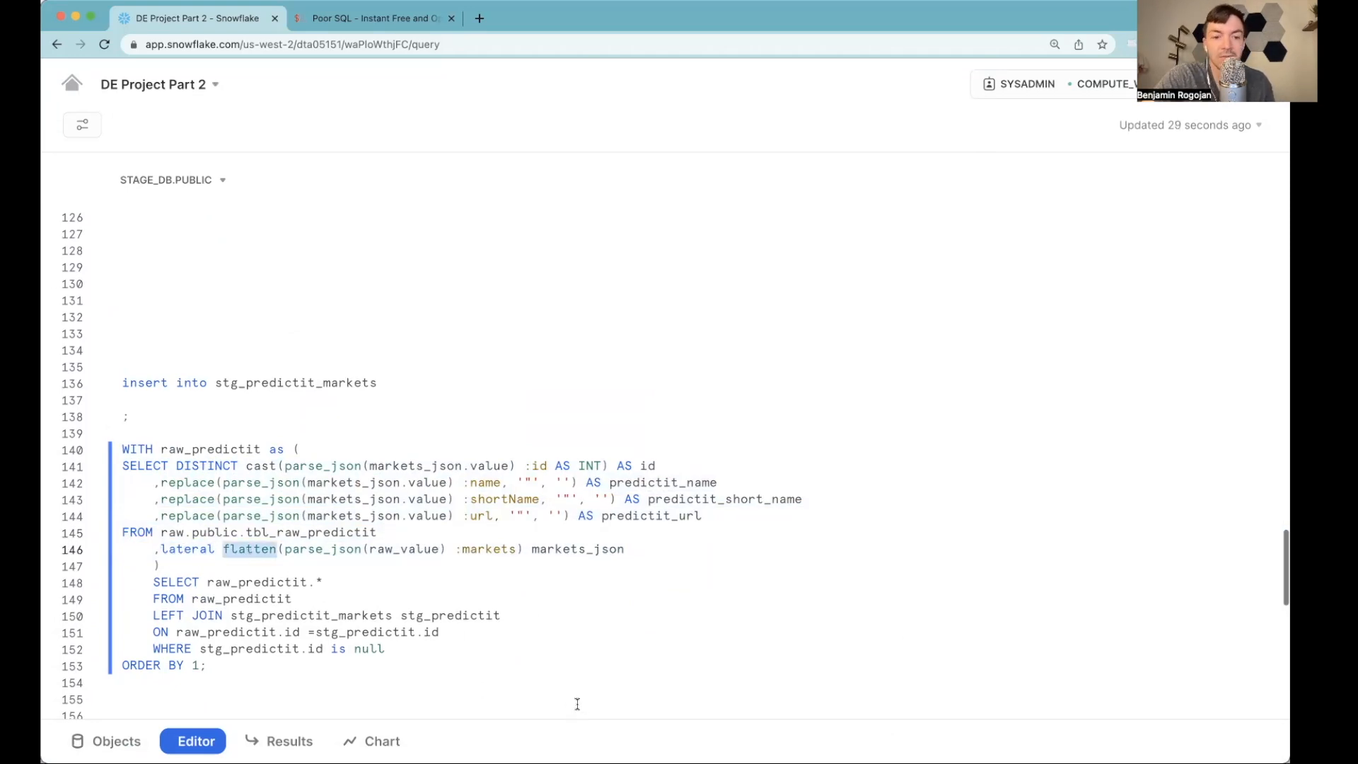
pyautogui.doubleClick(486, 549)
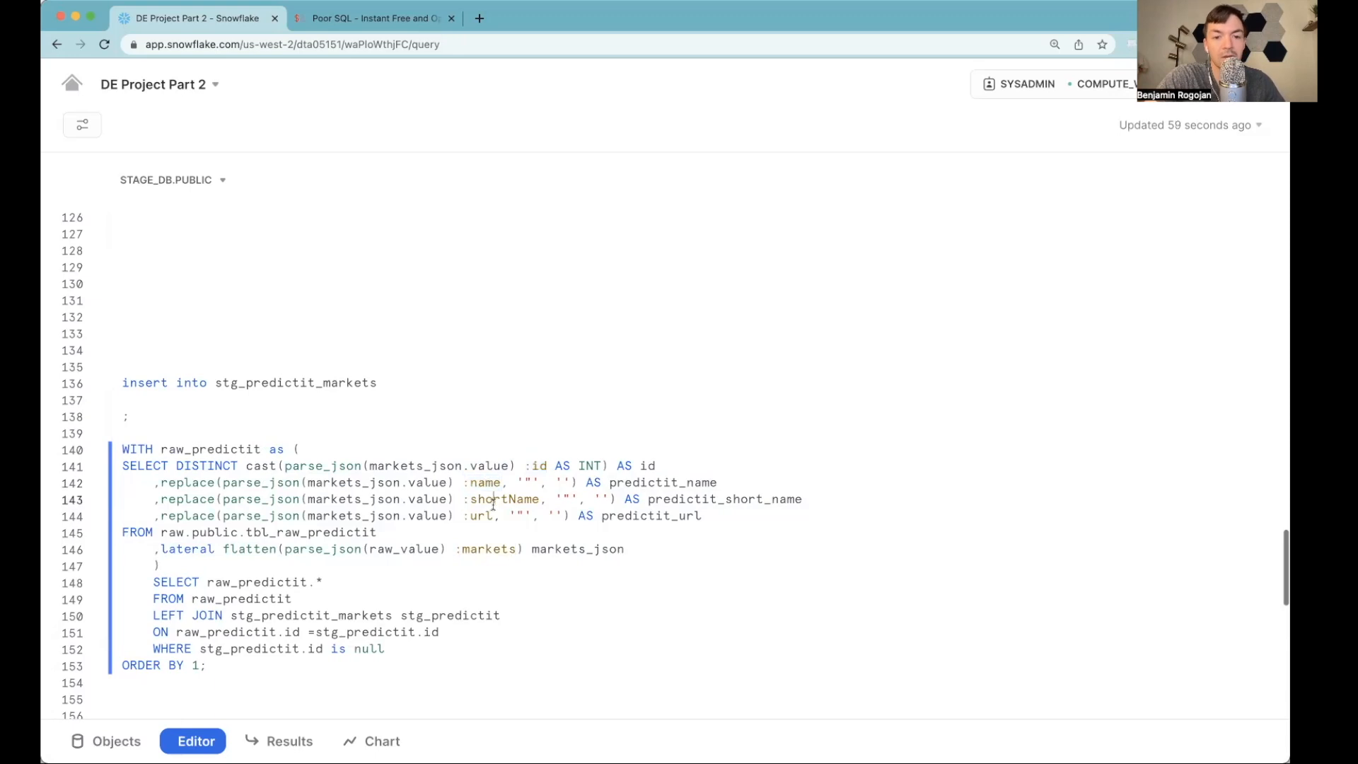
pyautogui.doubleClick(479, 516)
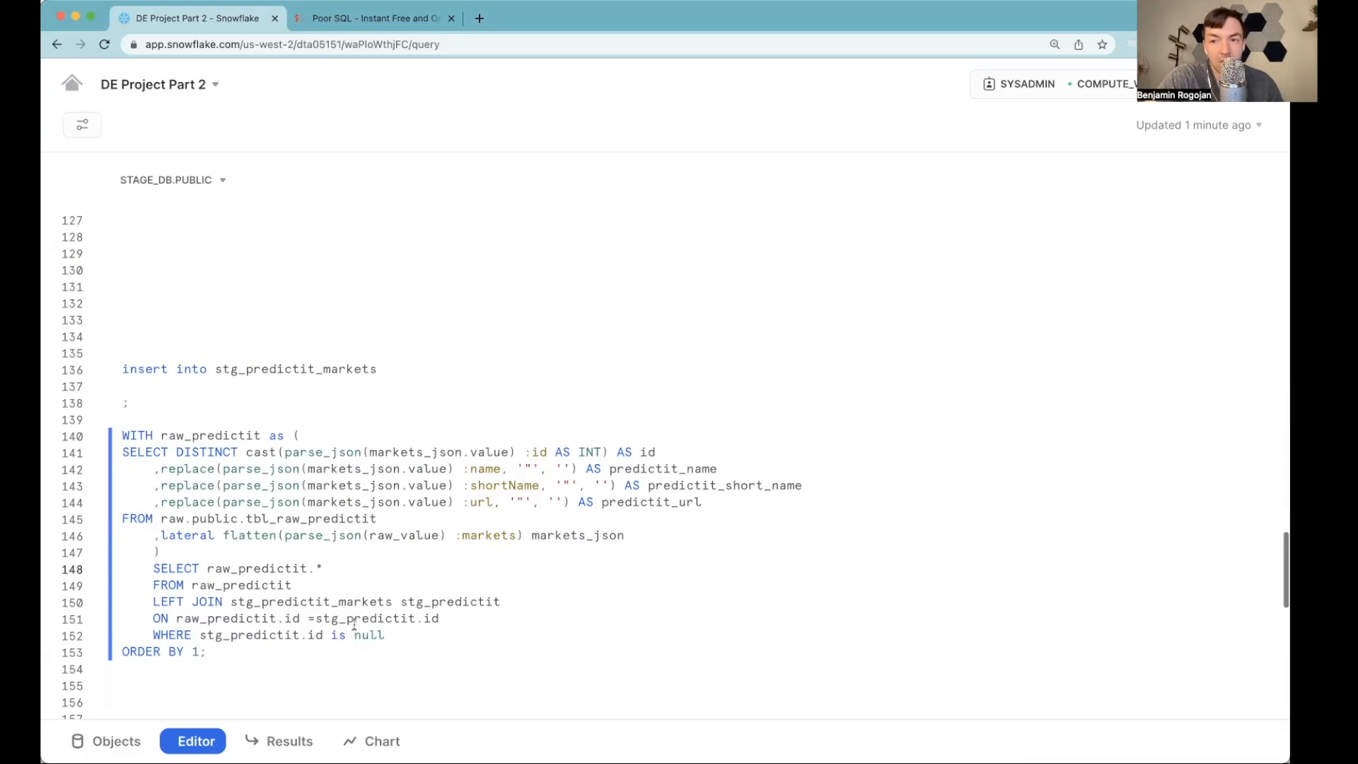
pyautogui.doubleClick(310, 602)
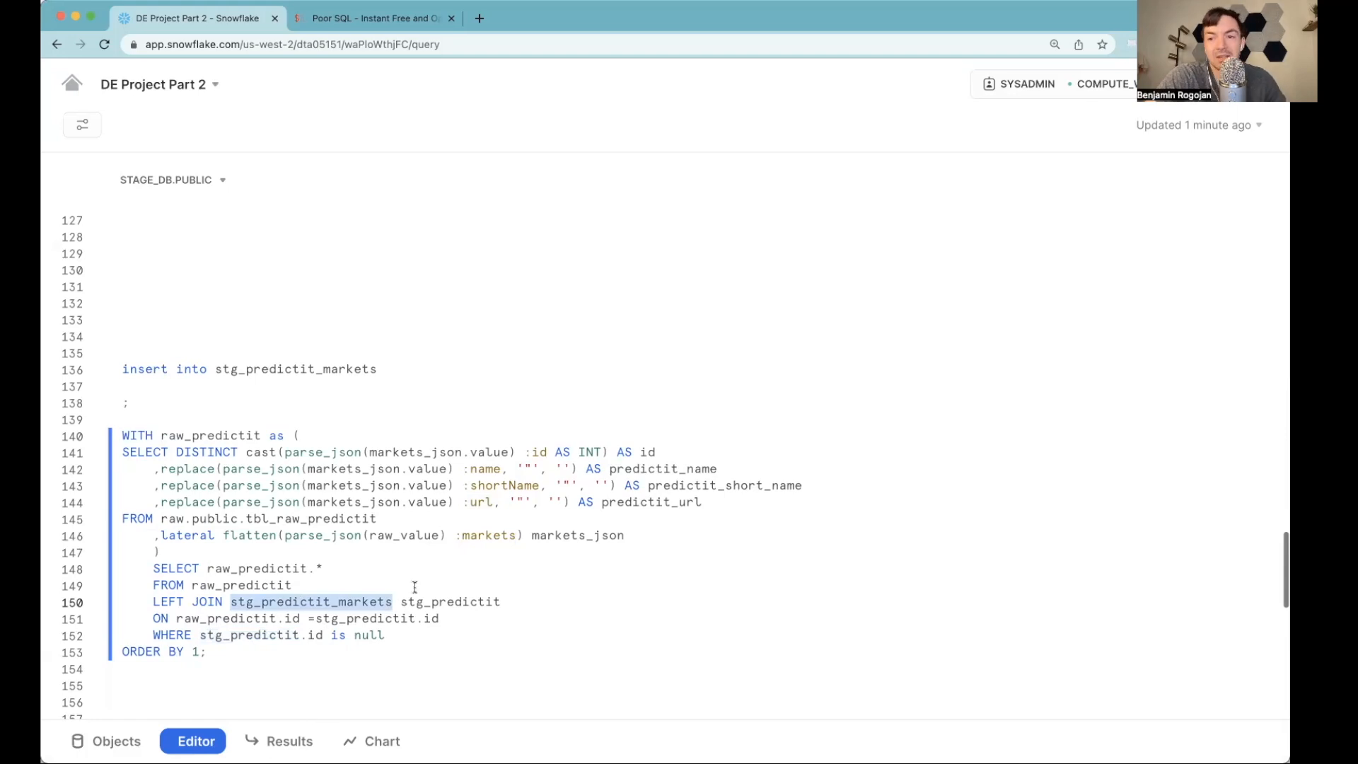
pyautogui.doubleClick(450, 601)
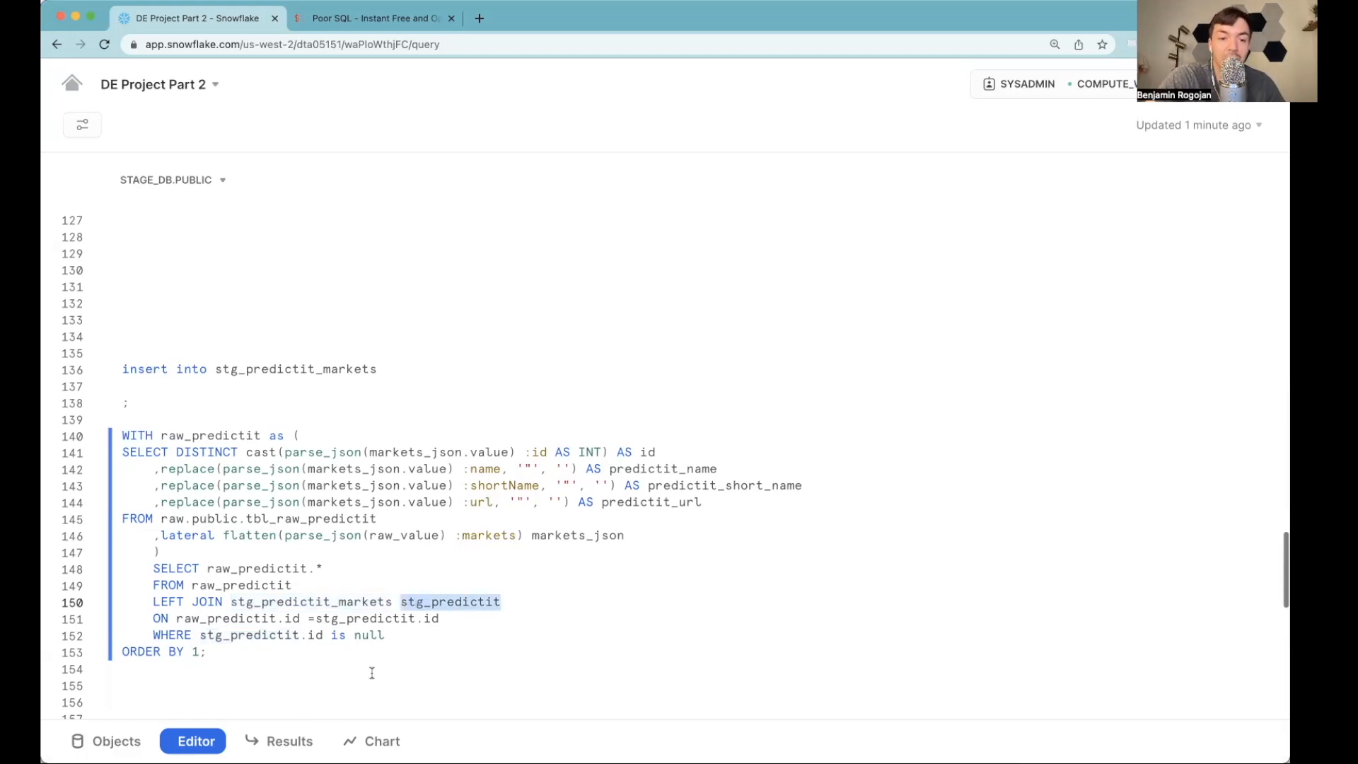
pyautogui.doubleClick(250, 636)
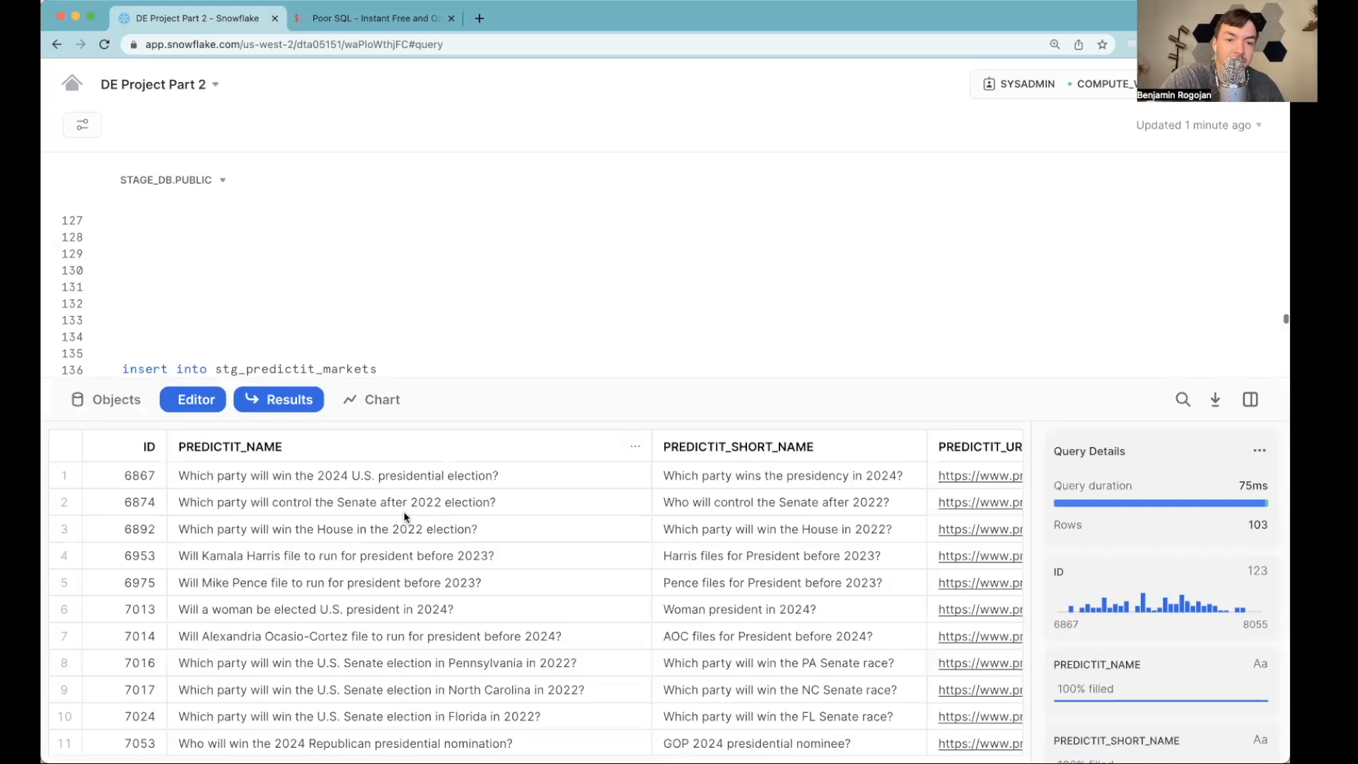
# Step: Open the first market's PredictIt page from the 103-row results
pyautogui.click(124, 475)
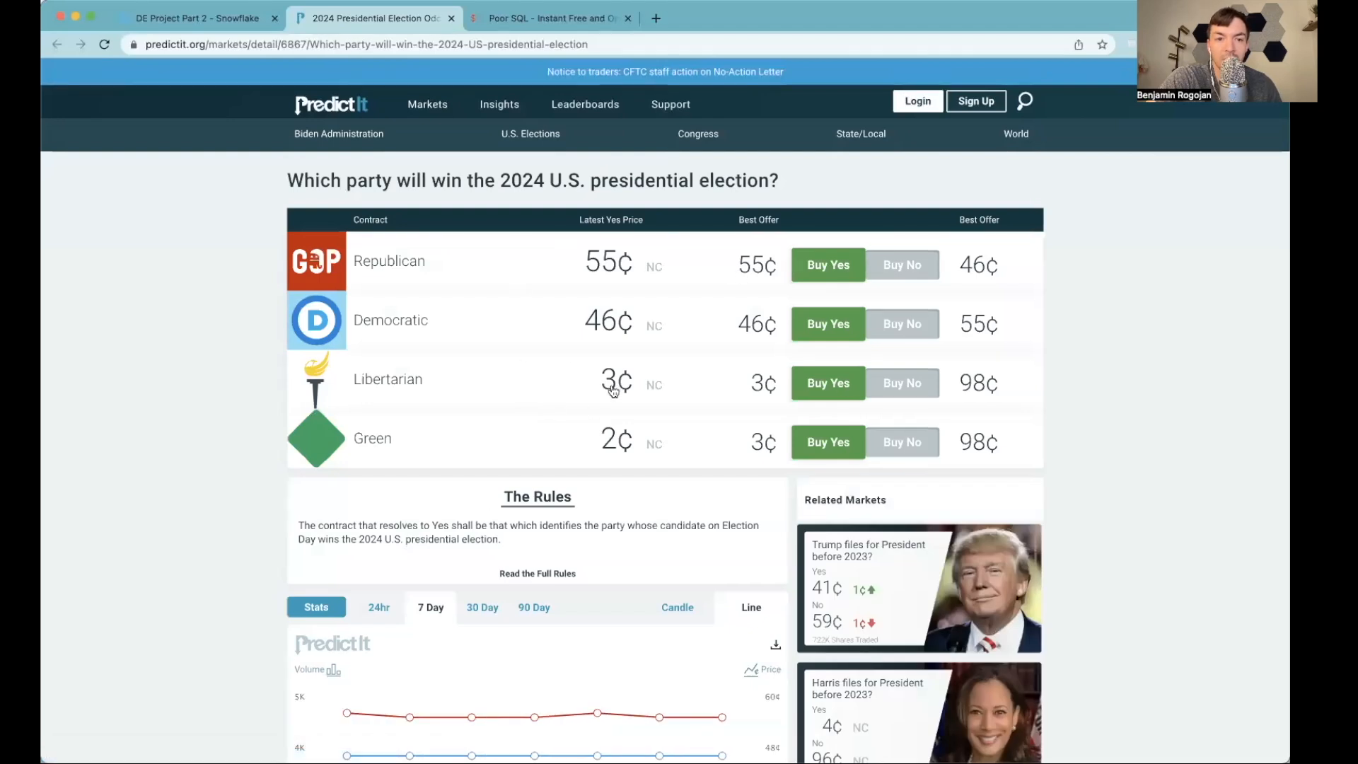
pyautogui.moveTo(413, 356)
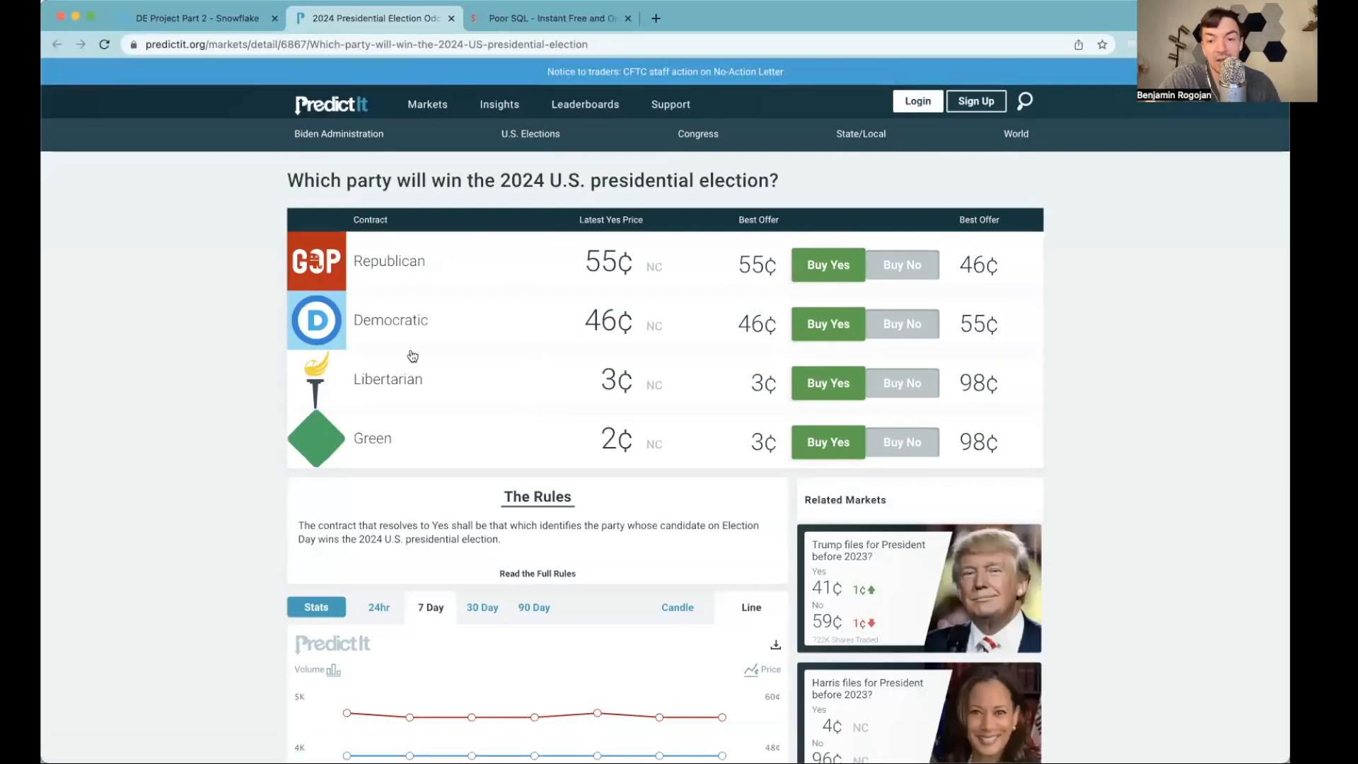
pyautogui.scroll(-3)
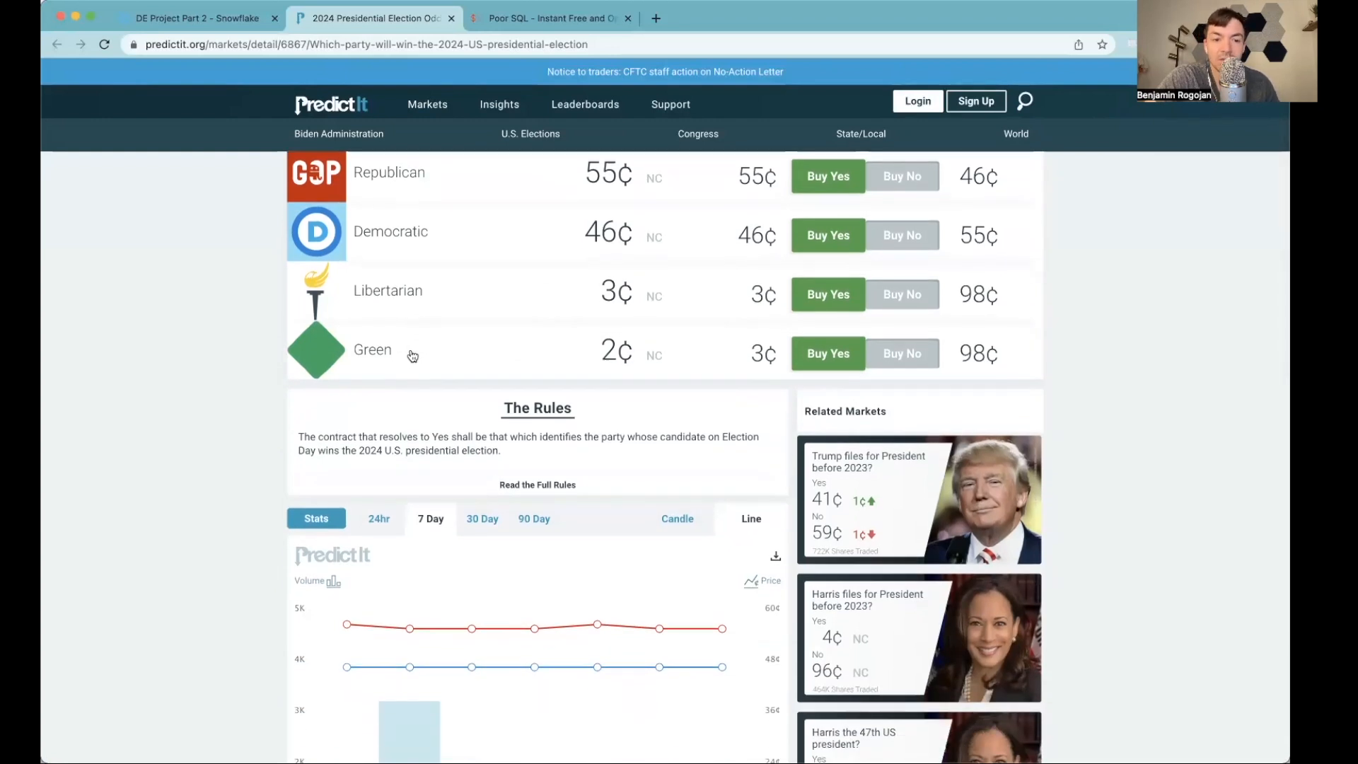
pyautogui.scroll(-3)
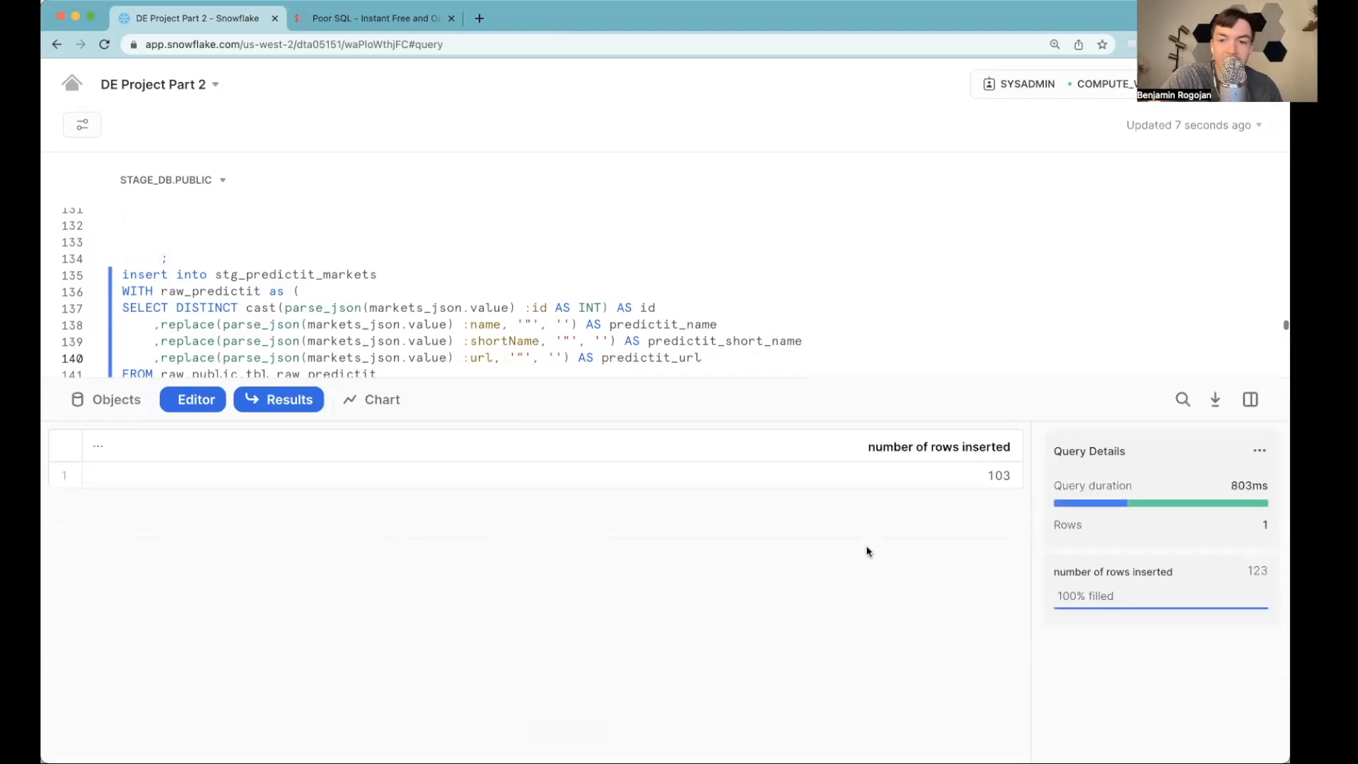
# Step: Check the inserted row count of the stg_predictit_markets insert in Results
pyautogui.click(552, 475)
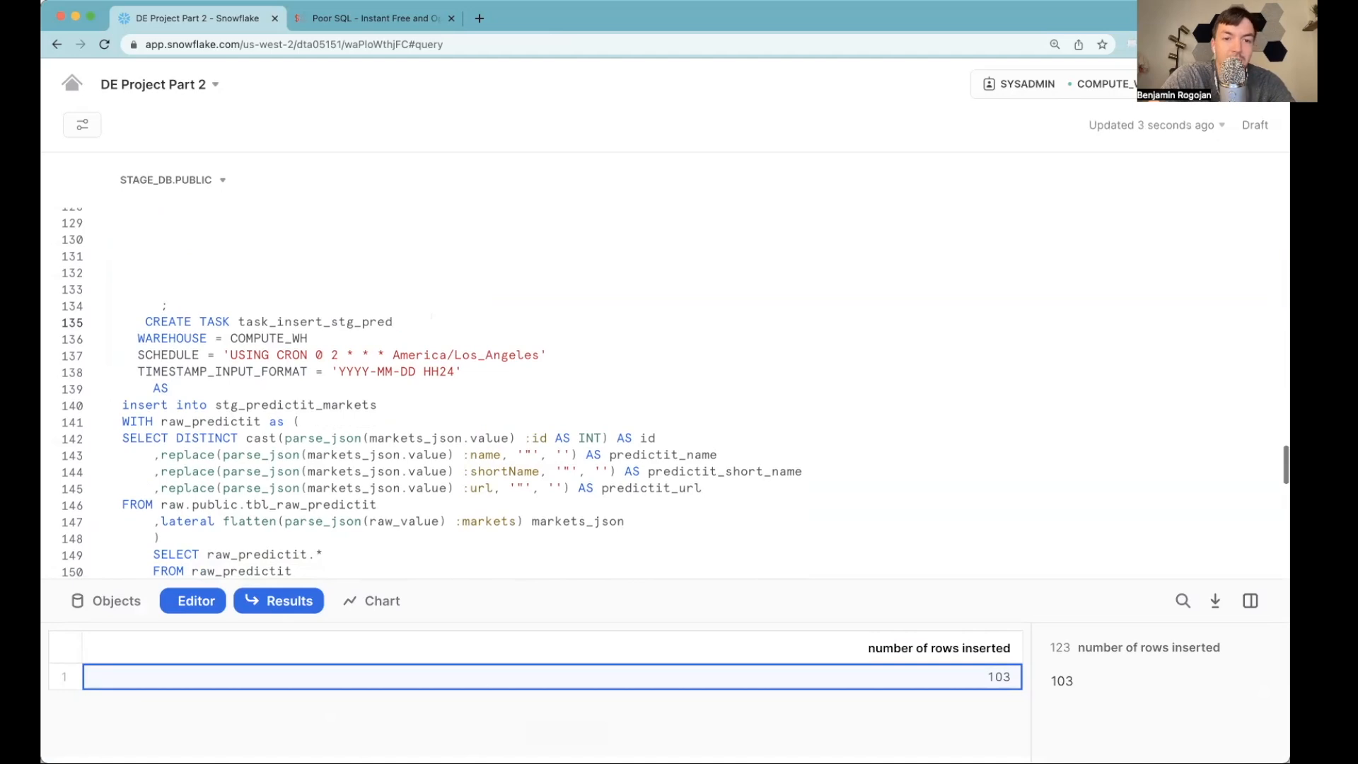
# Step: Finish typing the task name task_insert_stg_predictit_market in the CREATE TASK statement
pyautogui.write('ictit_')
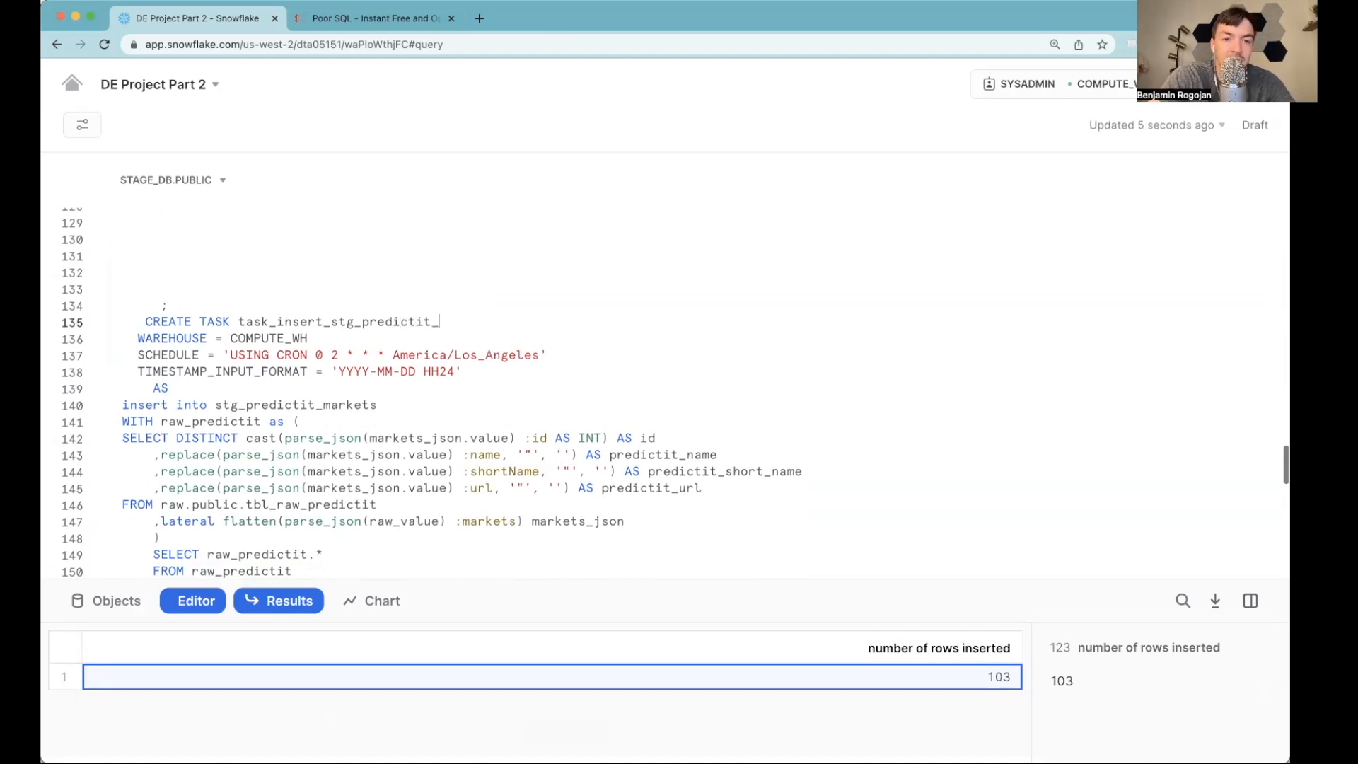
pyautogui.write('market SUSPEND')
pyautogui.write('ALTER TASK  public.task_insert_raw_predictit RESY')
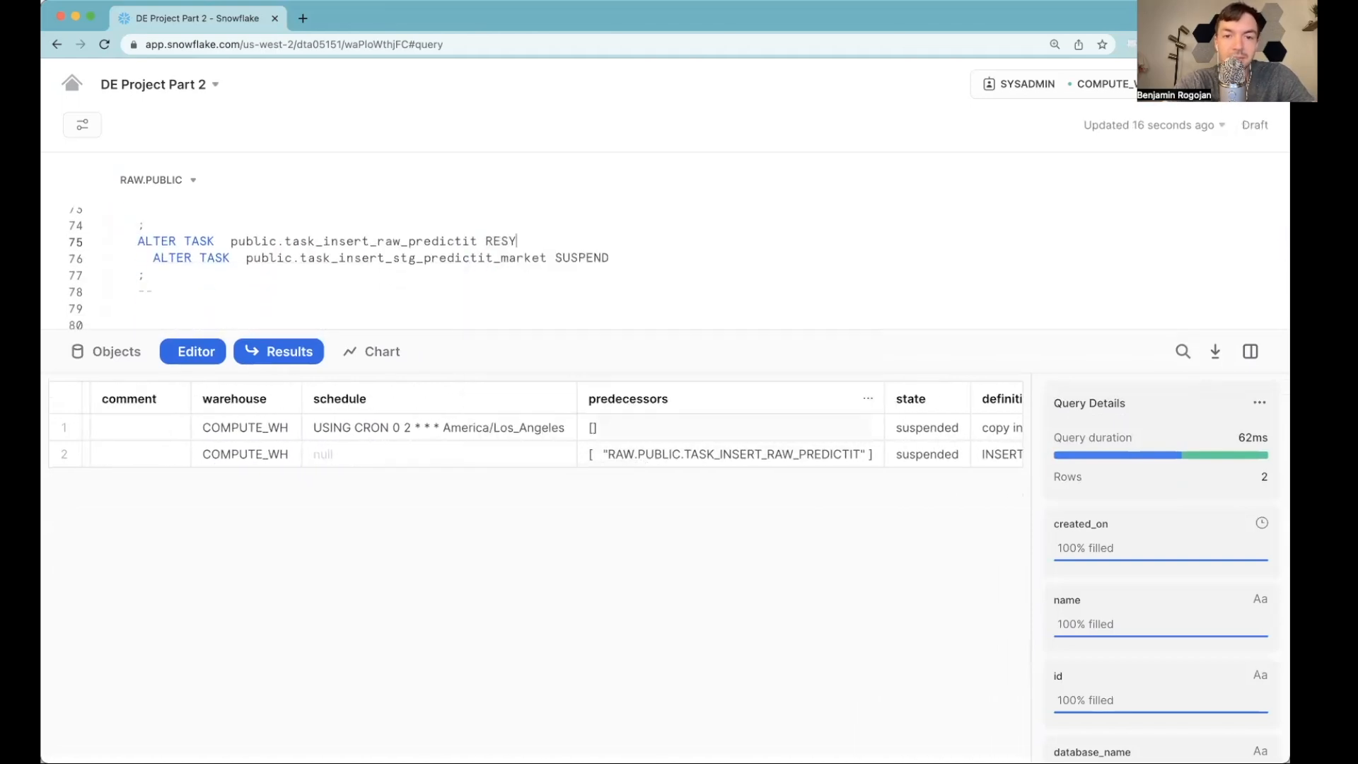
# Step: Correct the mistyped keyword to RESUME in the ALTER TASK statements for both PredictIt tasks
pyautogui.press('Backspace')
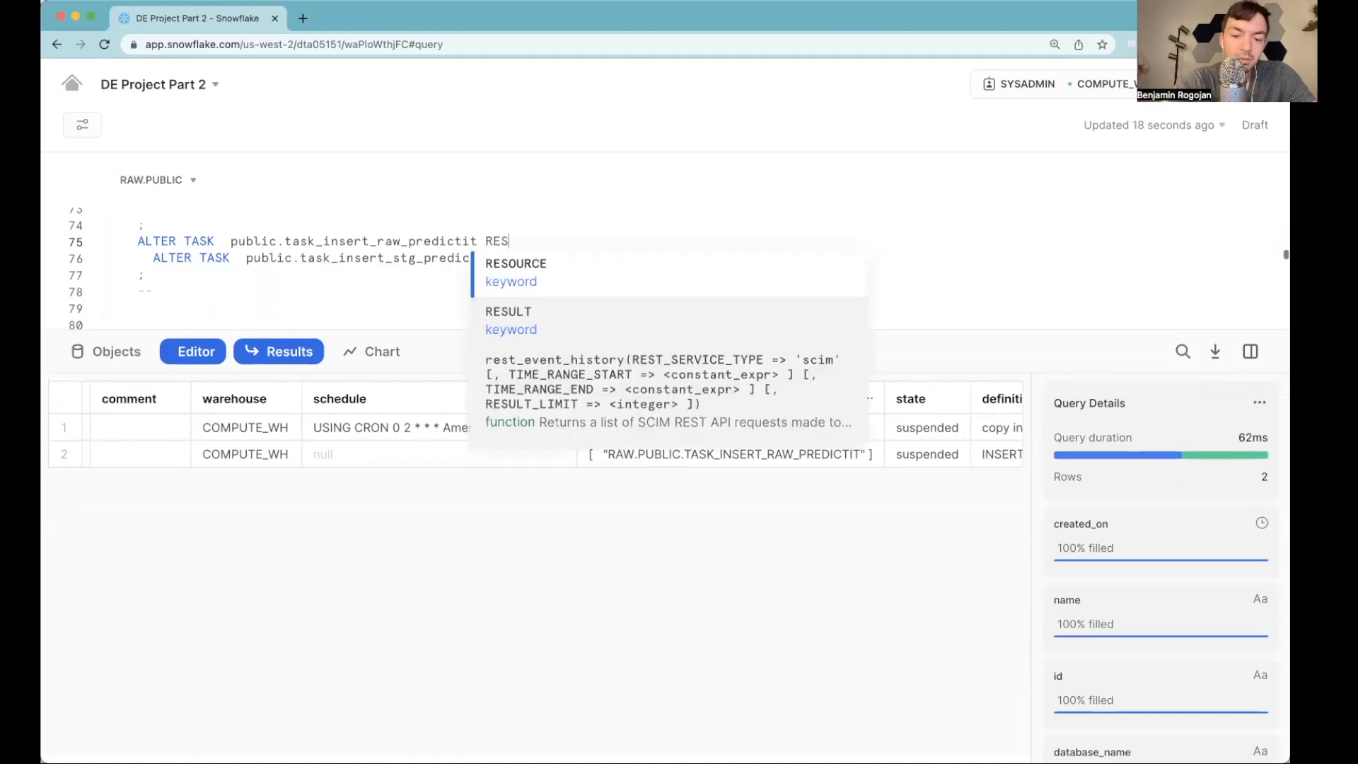
pyautogui.write('UME')
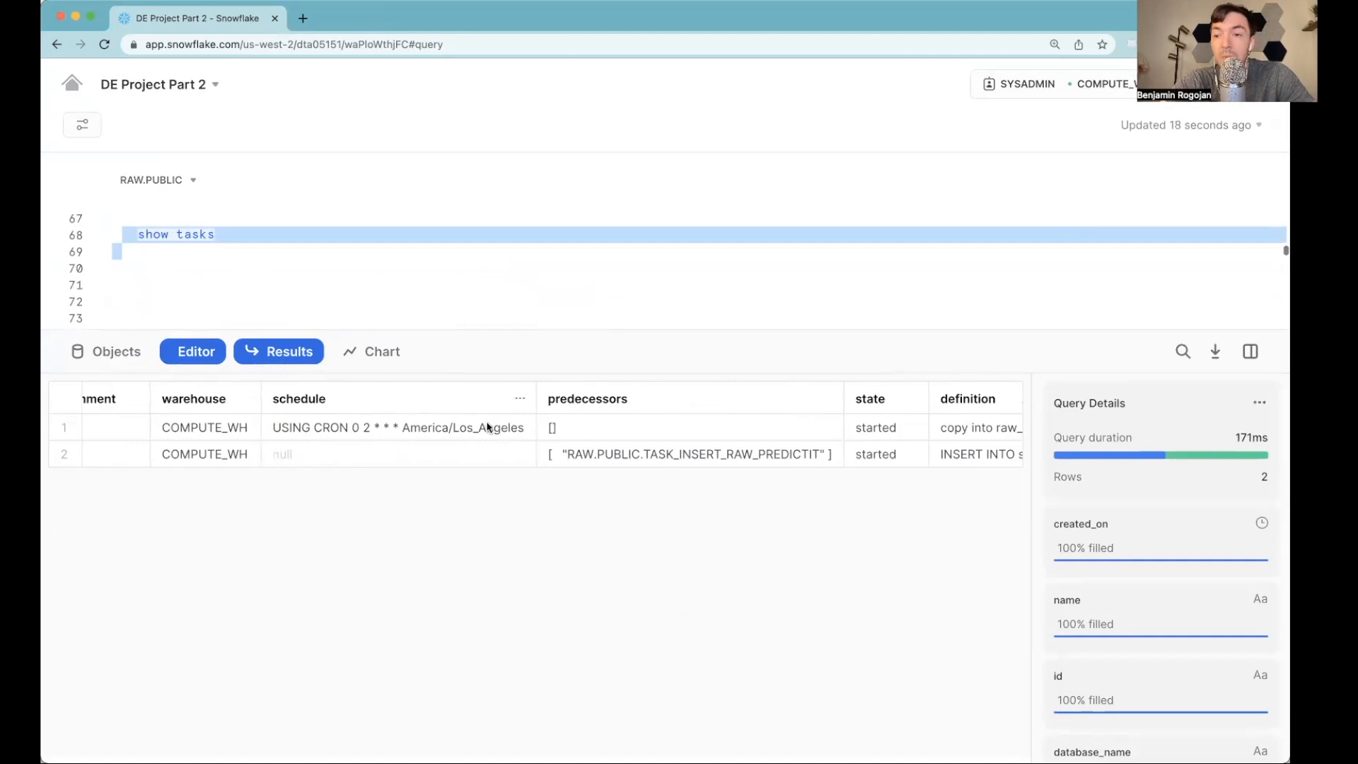
pyautogui.moveTo(588, 398)
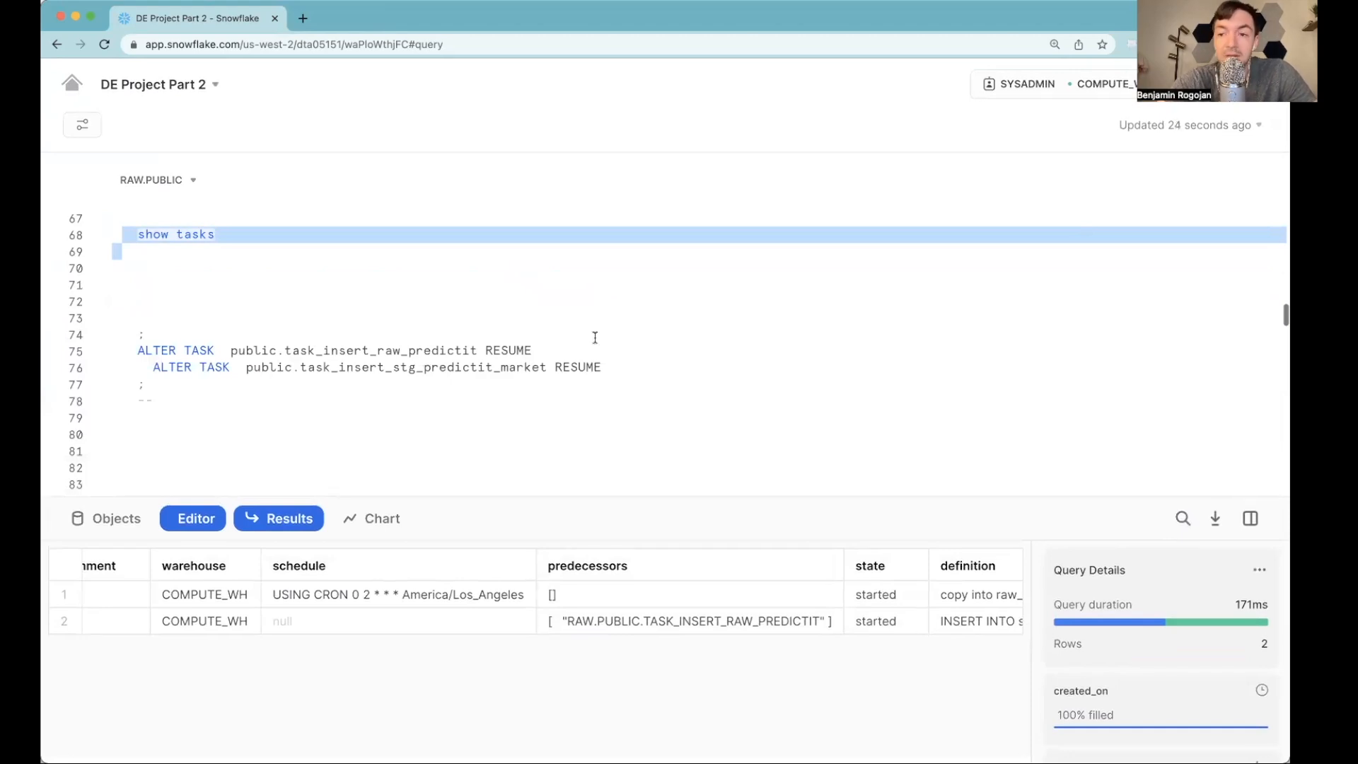
# Step: Scroll the SHOW TASKS results and select the task_insert_raw_predictit task name
pyautogui.scroll(-3)
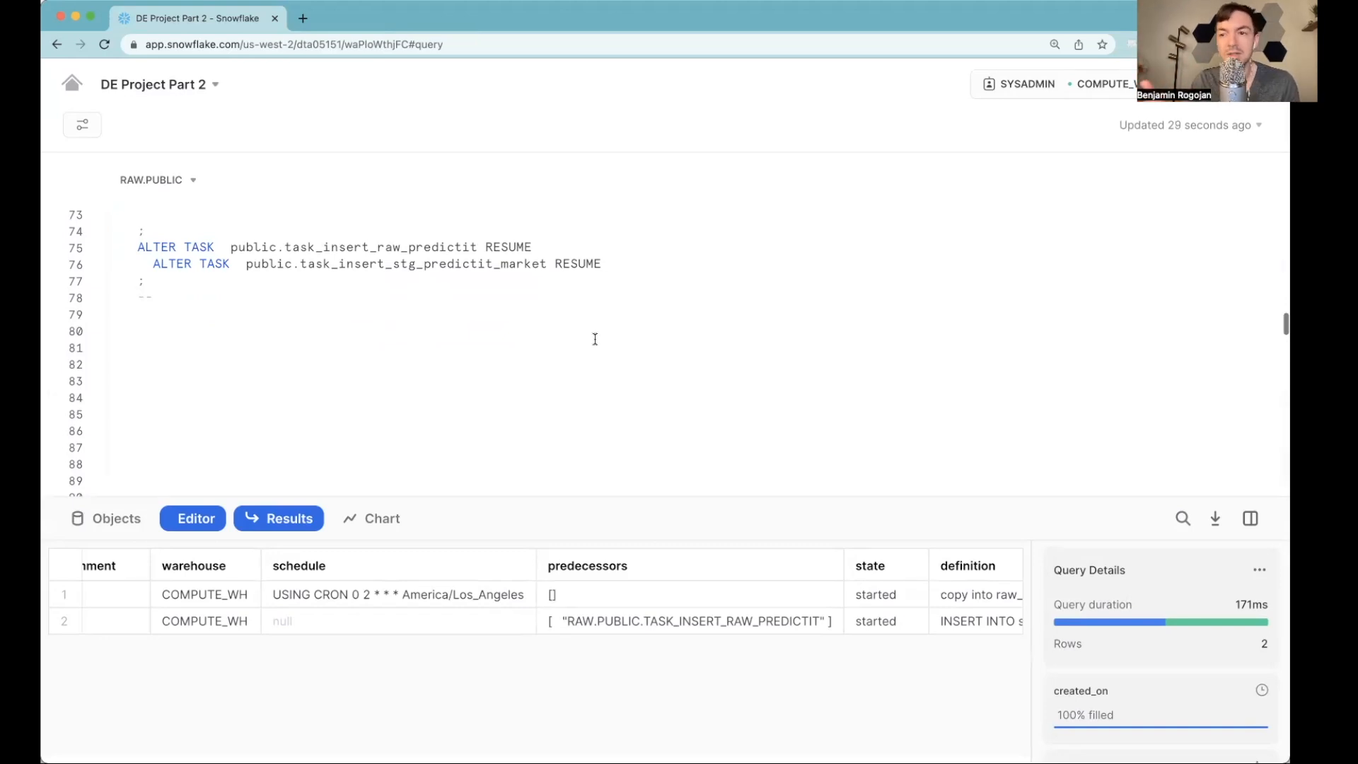
pyautogui.doubleClick(381, 247)
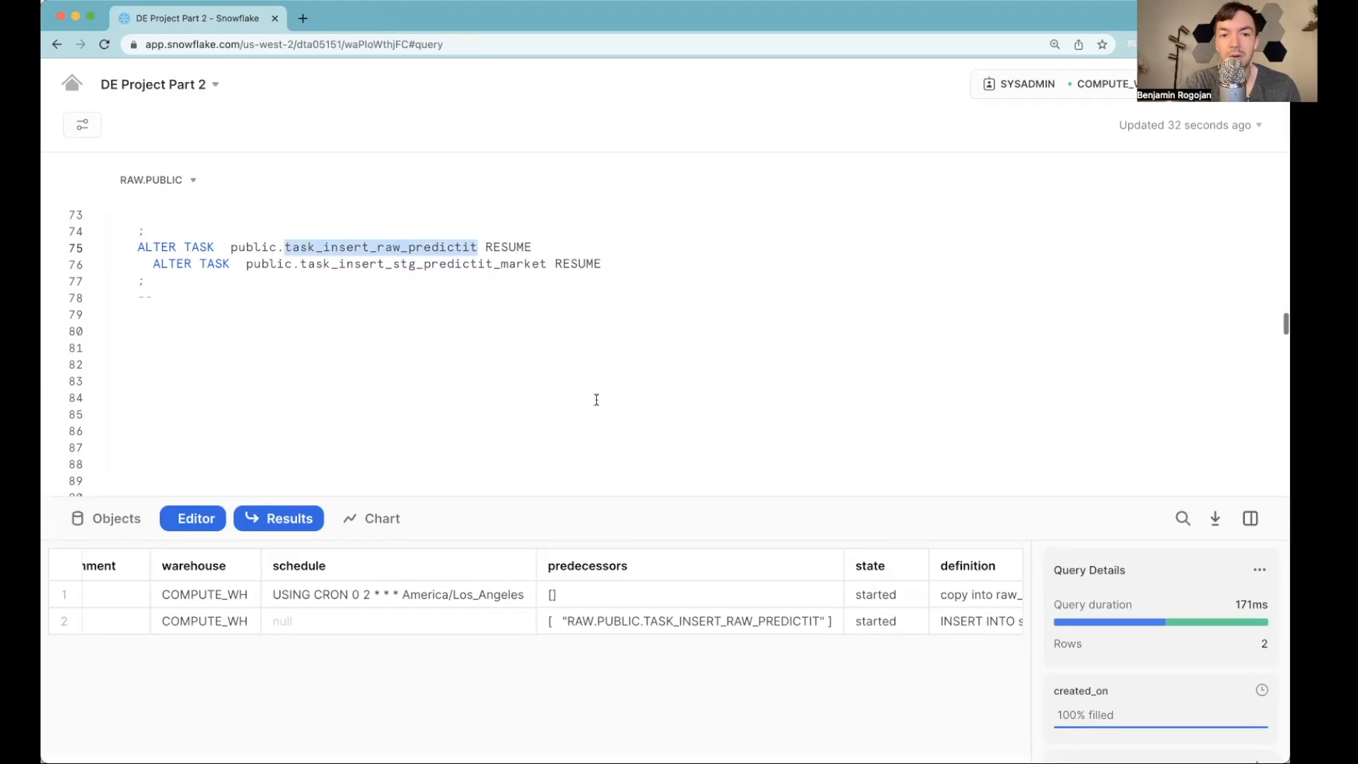